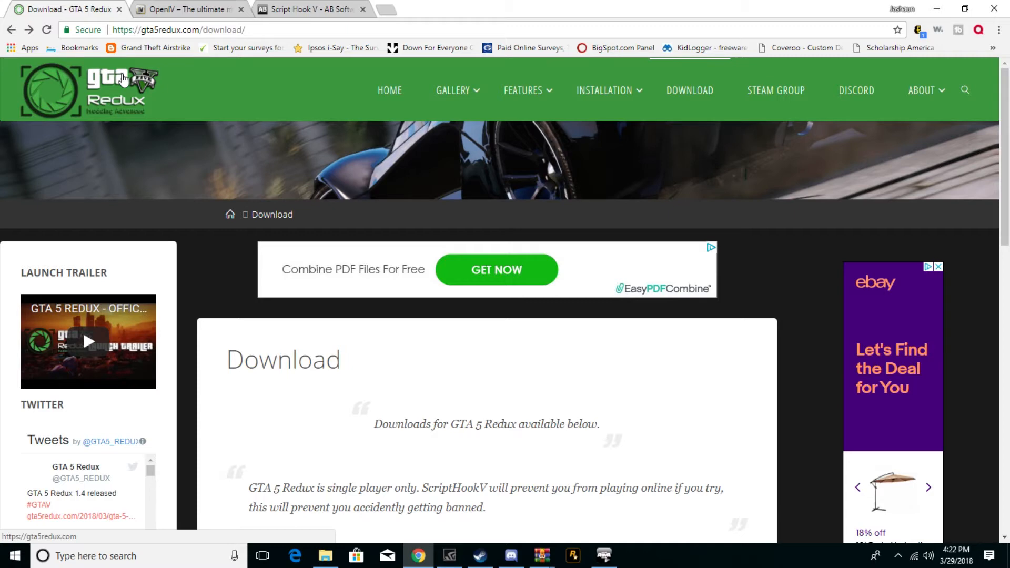
# Reload the Redux downloads page and follow the GTA5_REDUX_V1.3.zip download link.
pyautogui.rightClick(123, 78)
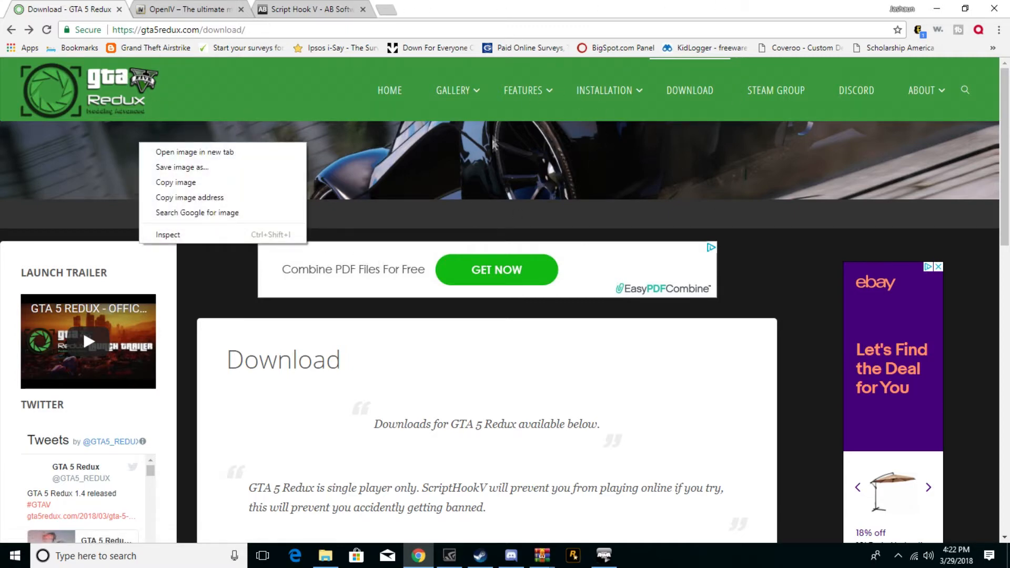
pyautogui.click(689, 90)
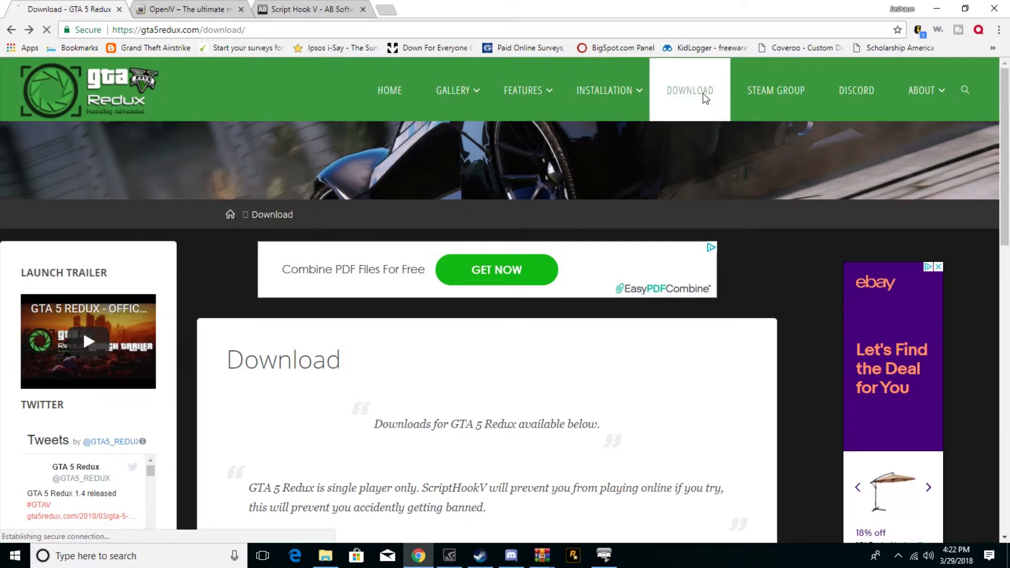
pyautogui.scroll(-3)
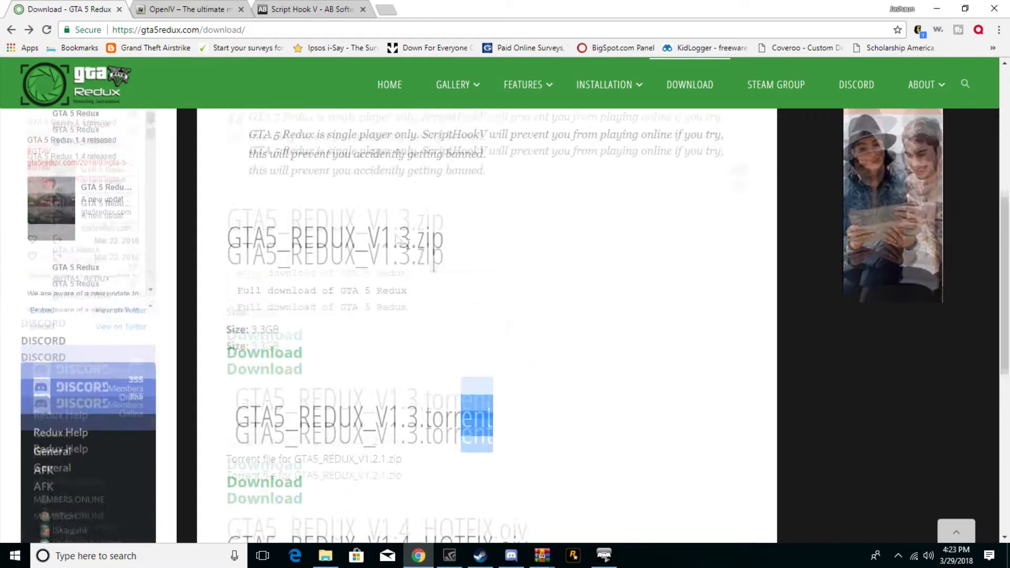
pyautogui.scroll(-3)
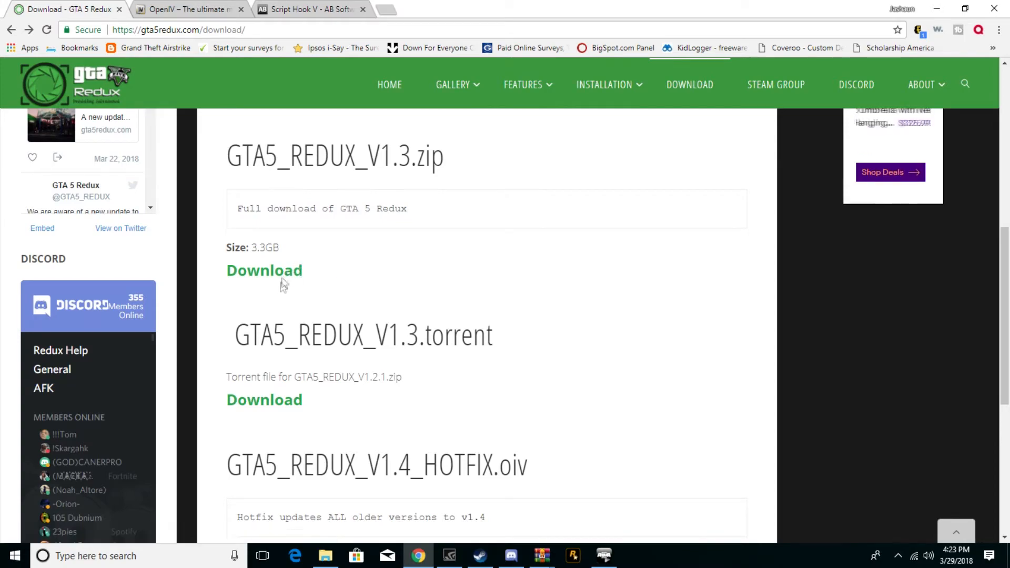
pyautogui.click(264, 269)
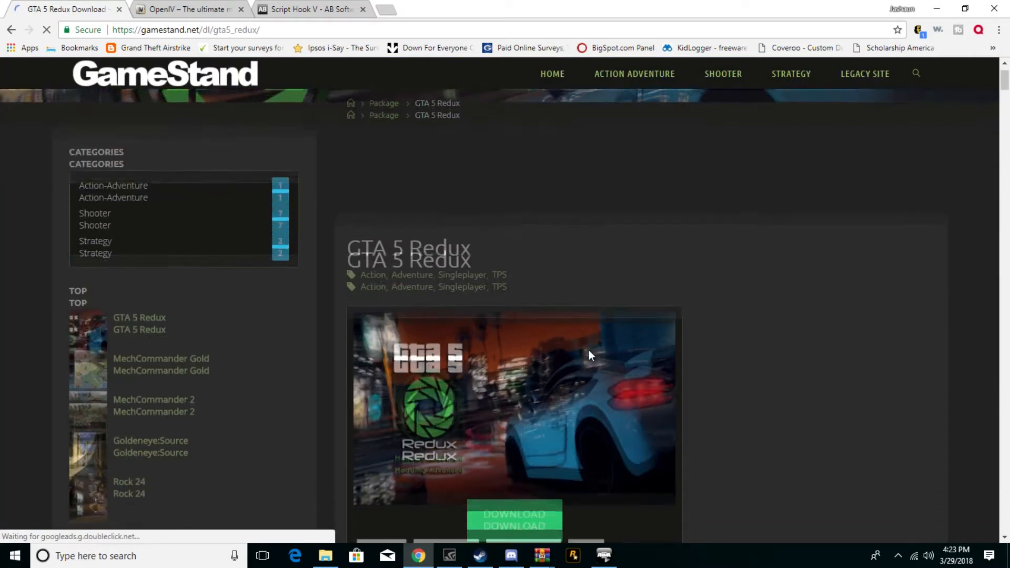
# Scroll the GameStand page down to the Files list with V1.4, V1.3 and v1.2.1.
pyautogui.scroll(-3)
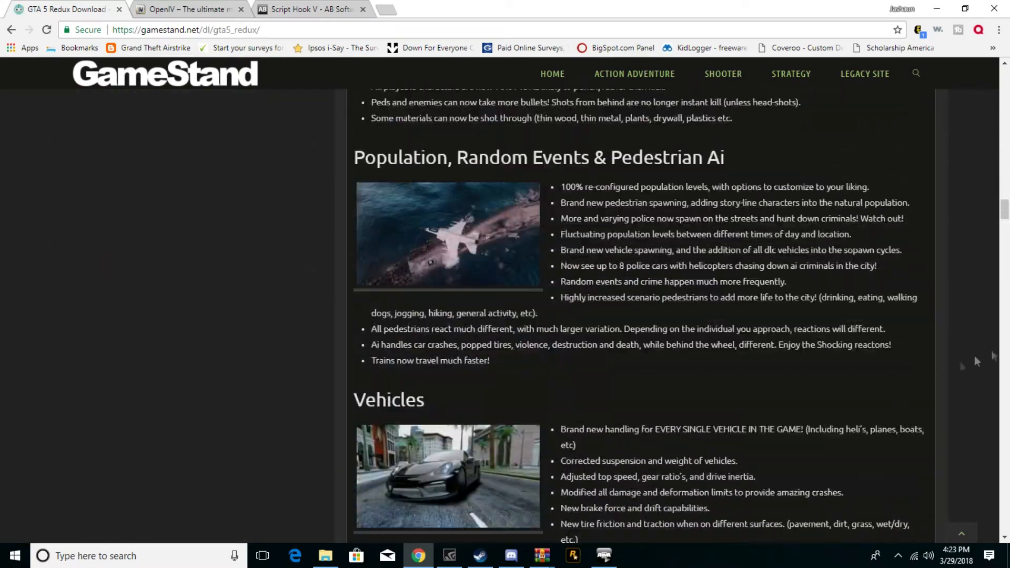
pyautogui.scroll(-3)
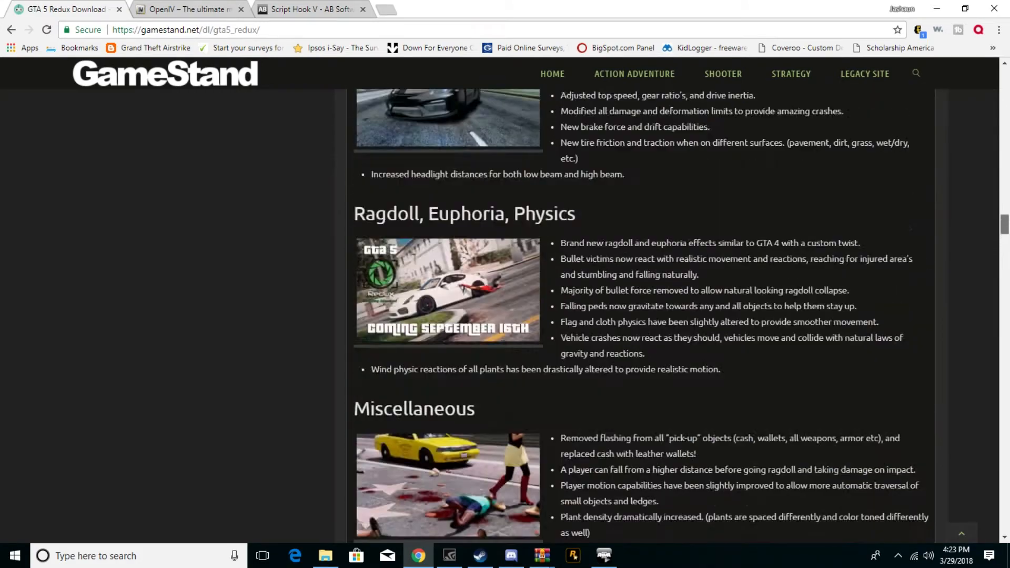
pyautogui.scroll(-3)
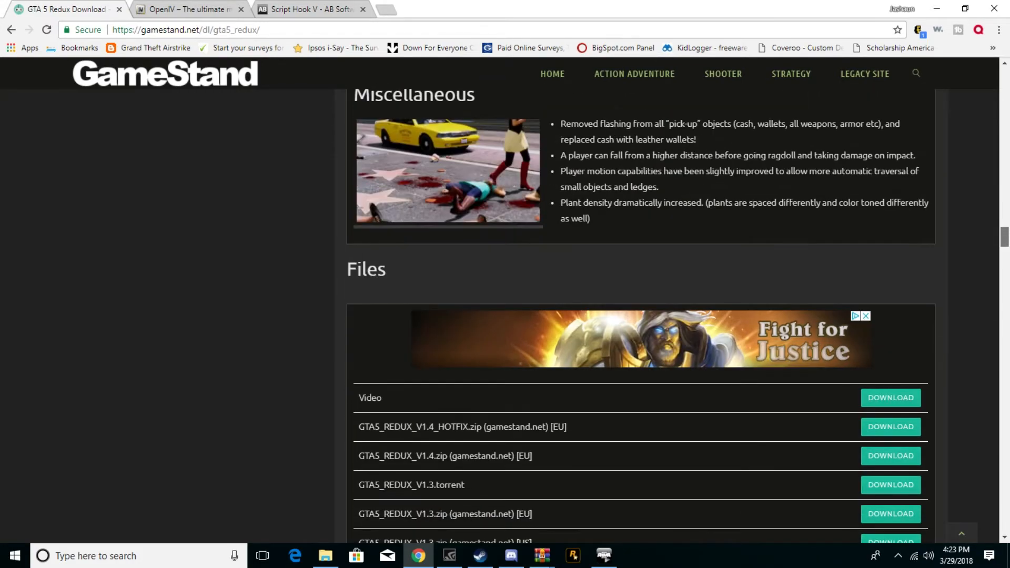
pyautogui.scroll(-3)
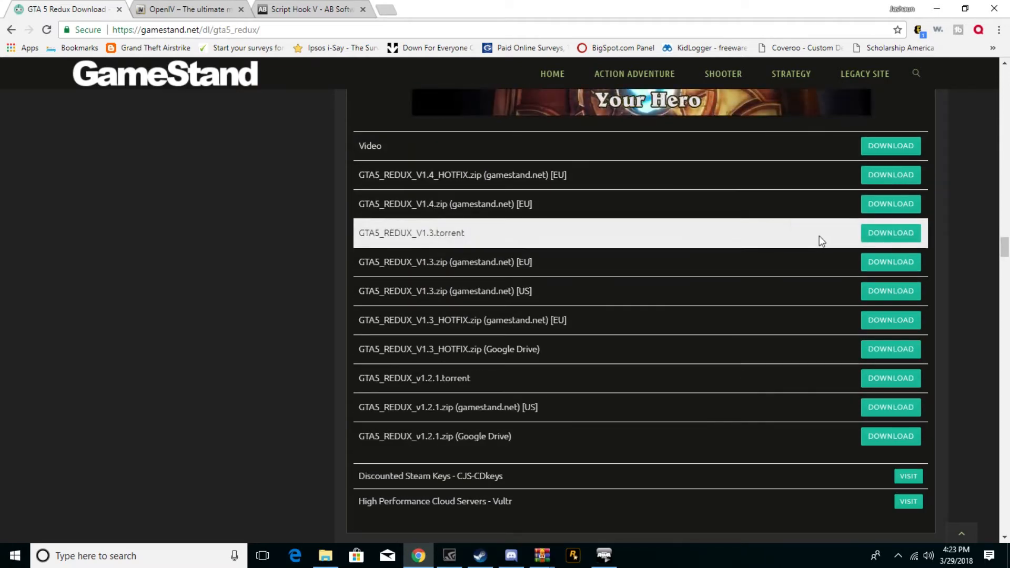
pyautogui.moveTo(660, 221)
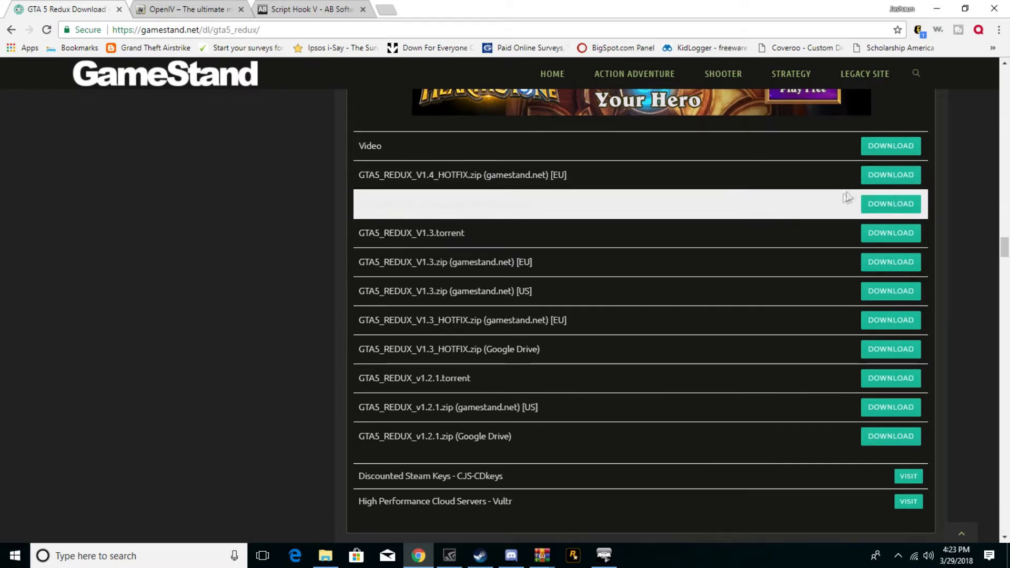
pyautogui.moveTo(708, 357)
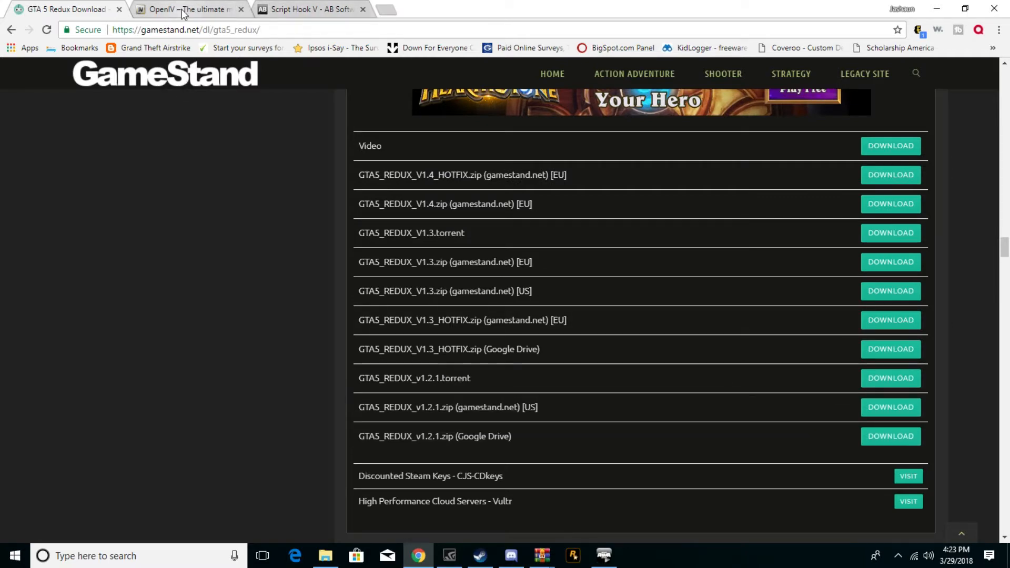
# Start the OpenIV 2.9.2 download, then move to the Script Hook V page.
pyautogui.click(186, 9)
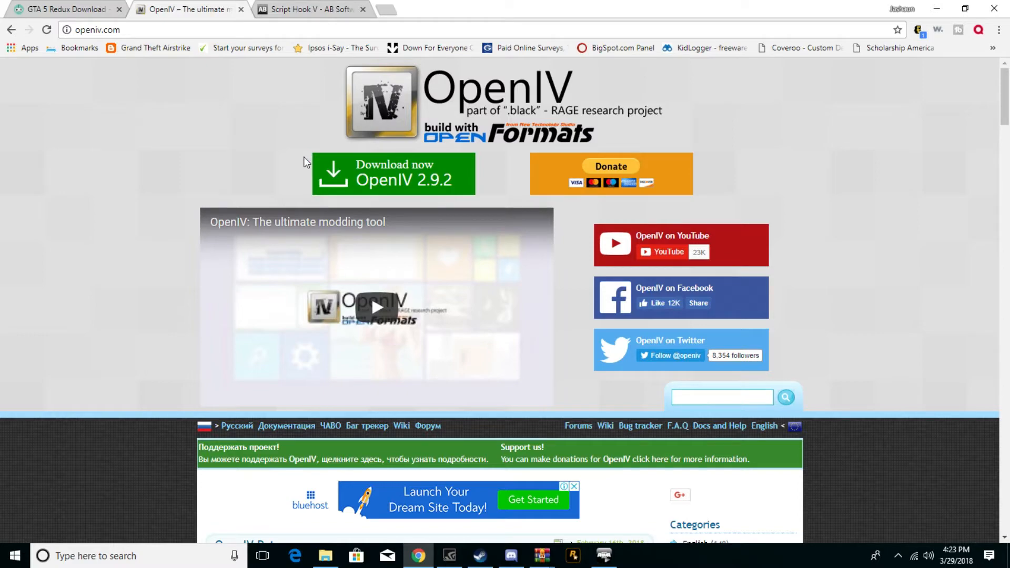
pyautogui.moveTo(399, 178)
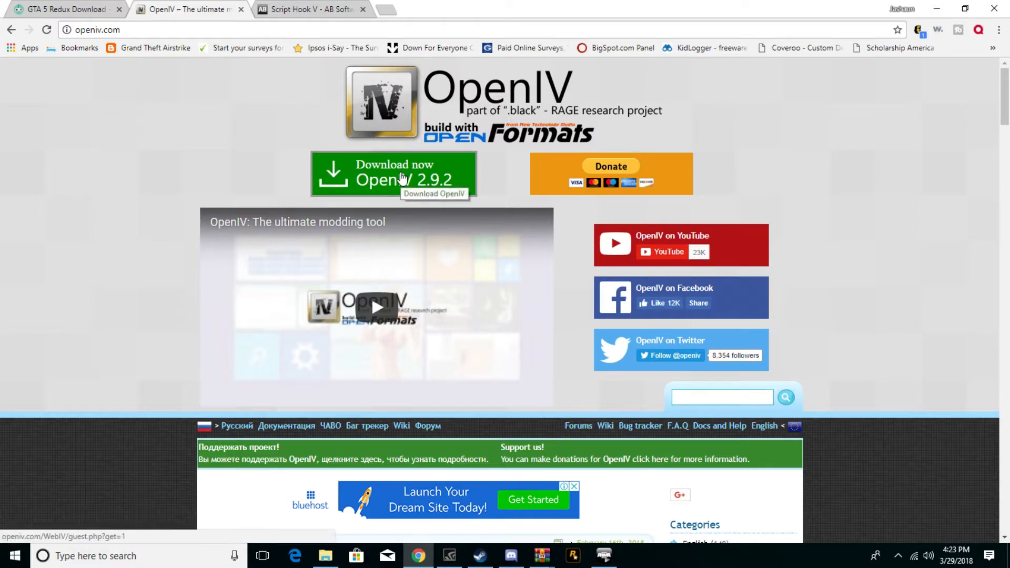
pyautogui.click(310, 9)
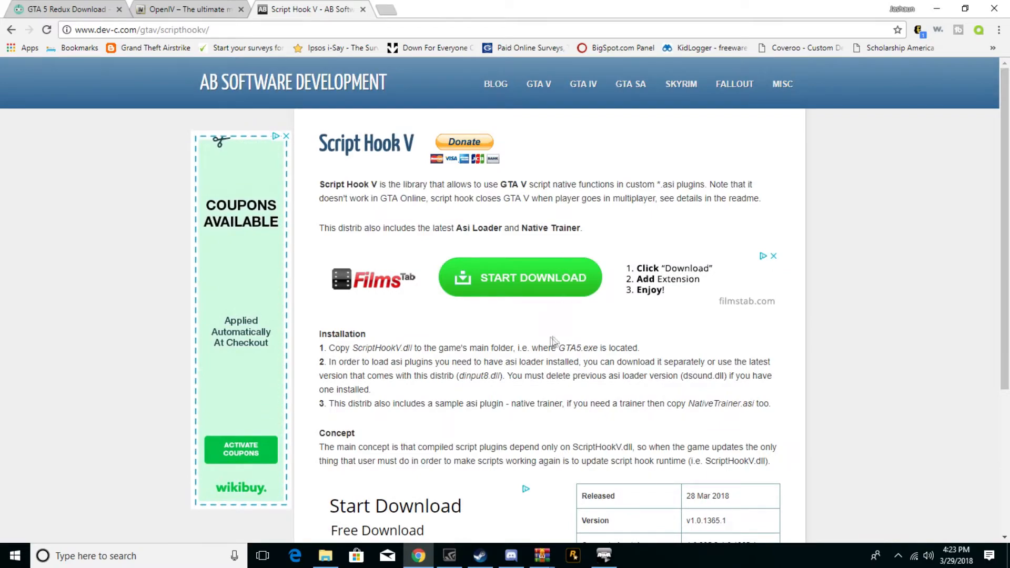
# Scroll to the Script Hook V release details and download the latest release.
pyautogui.scroll(-3)
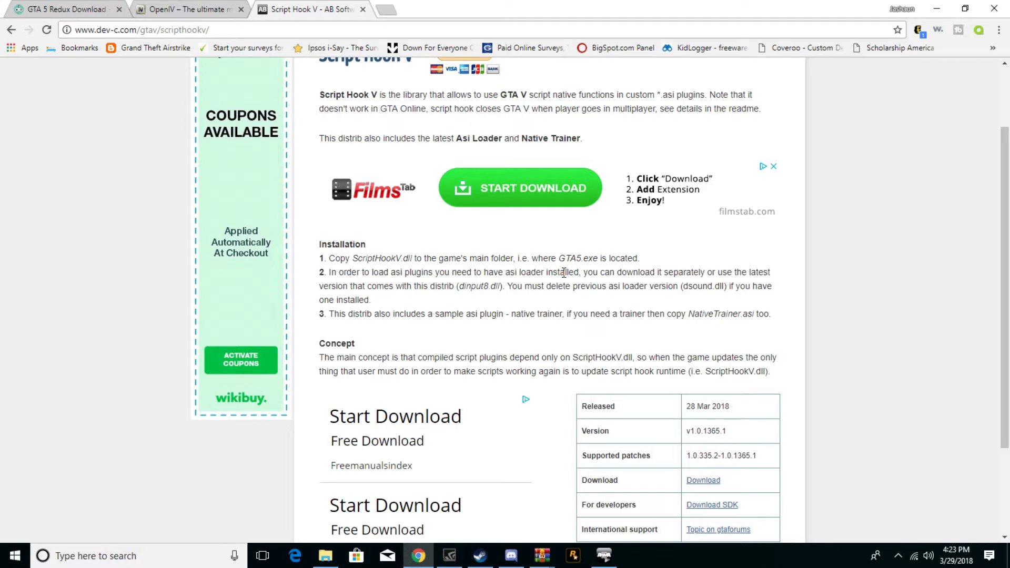
pyautogui.scroll(-3)
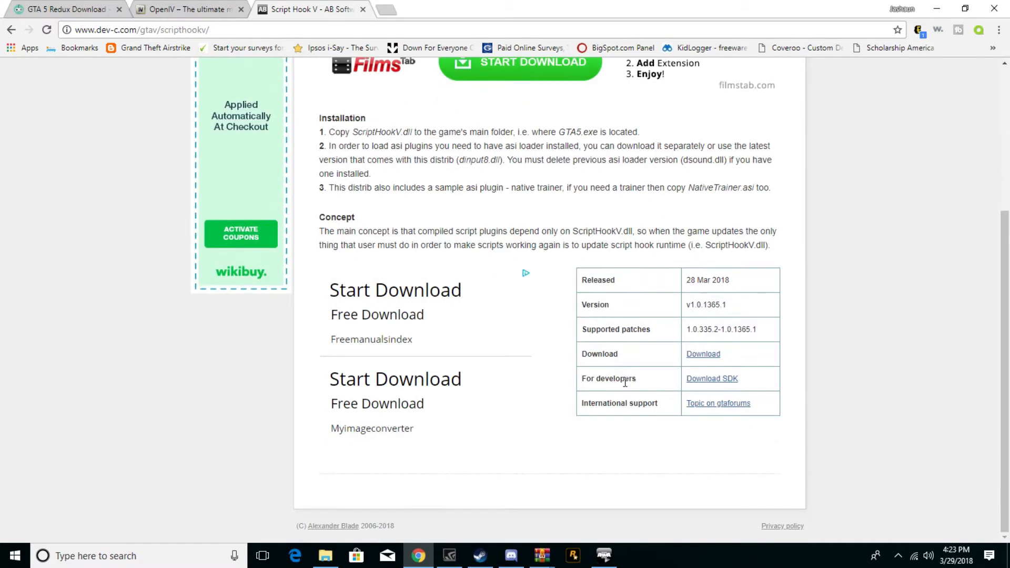
pyautogui.click(702, 353)
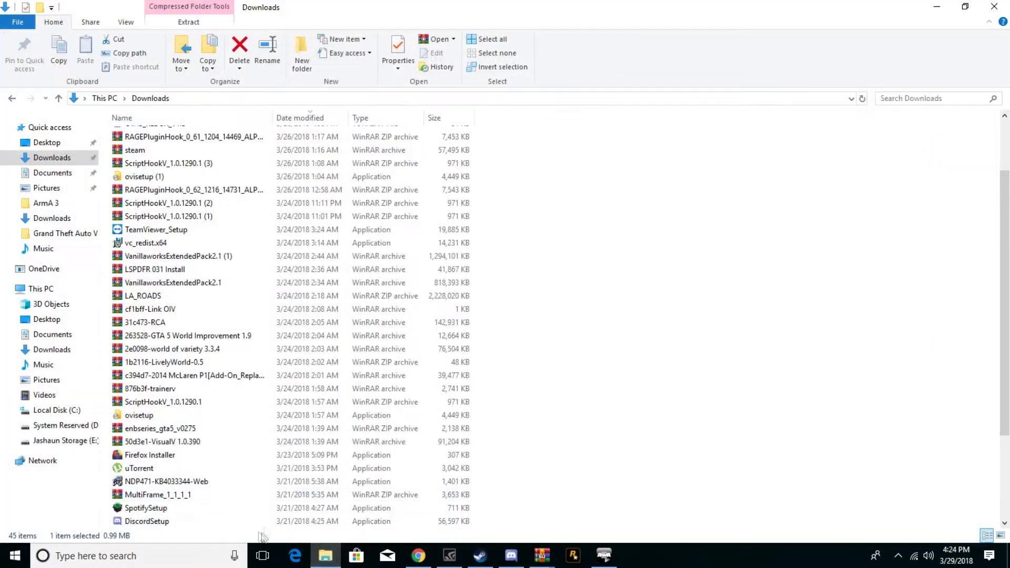
# Install OpenIV 2.9.2 in English with a desktop icon, then open the Grand Theft Auto V folder.
pyautogui.doubleClick(144, 176)
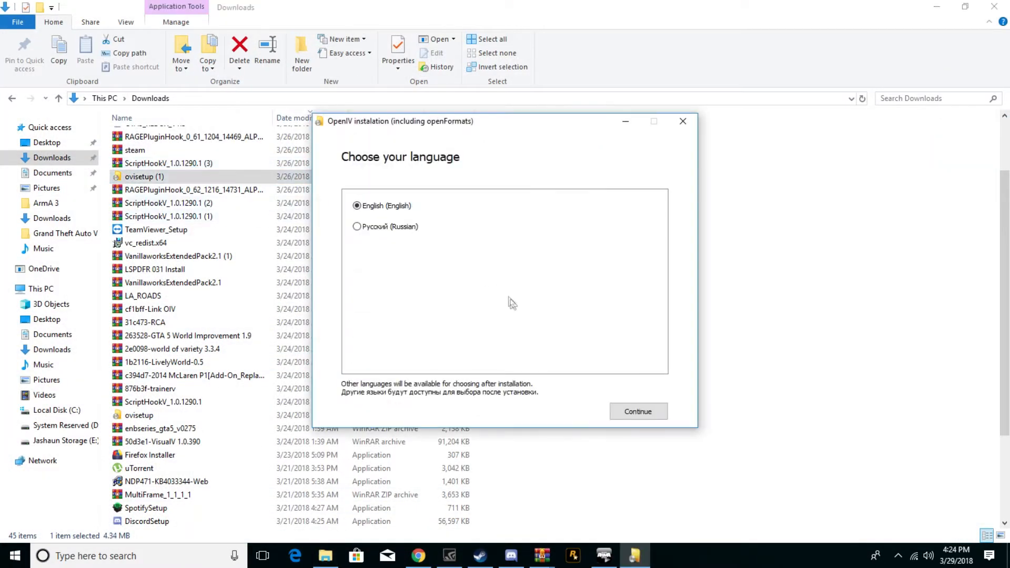
pyautogui.click(637, 410)
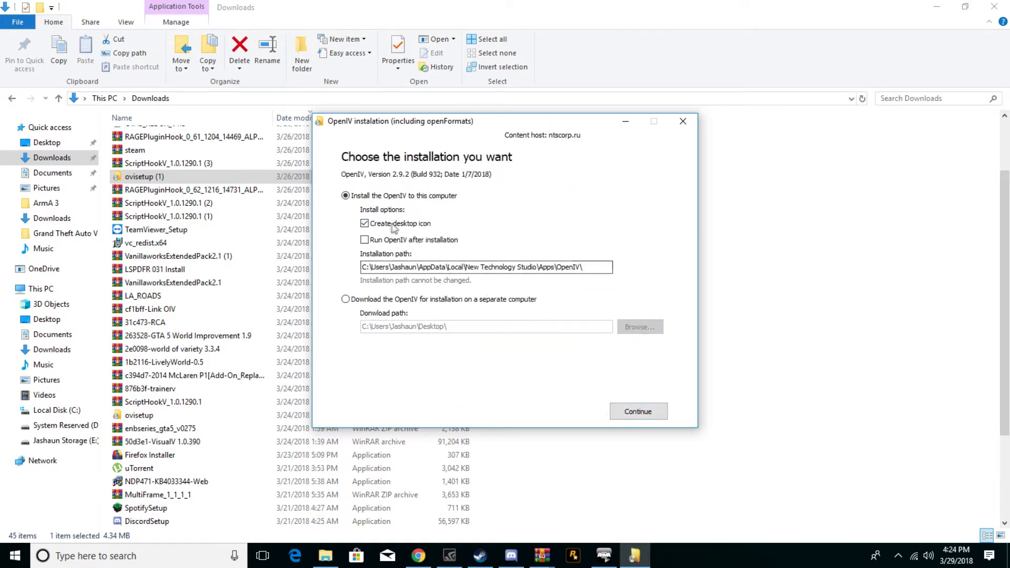
pyautogui.click(637, 411)
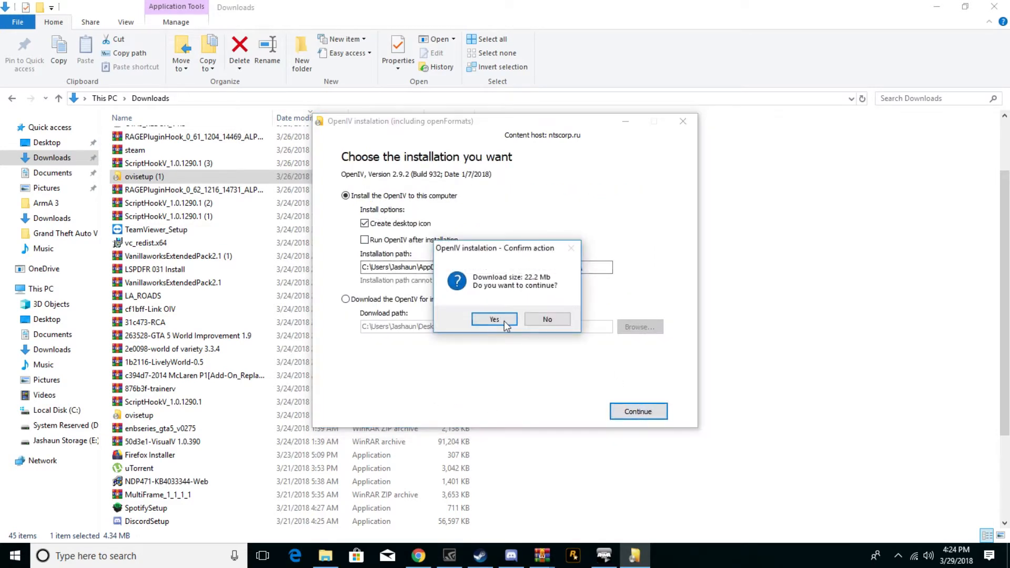
pyautogui.click(493, 319)
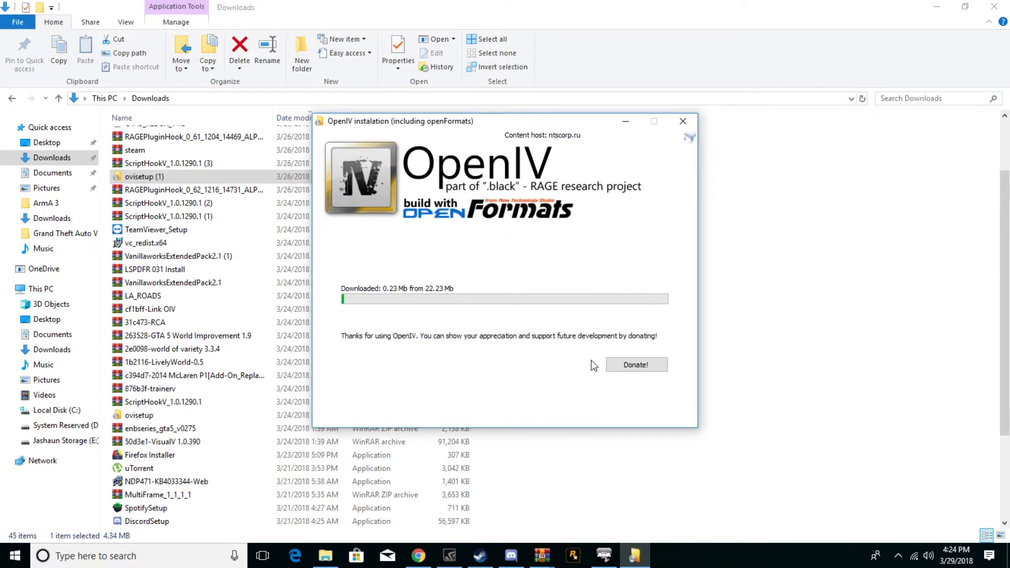
pyautogui.rightClick(324, 554)
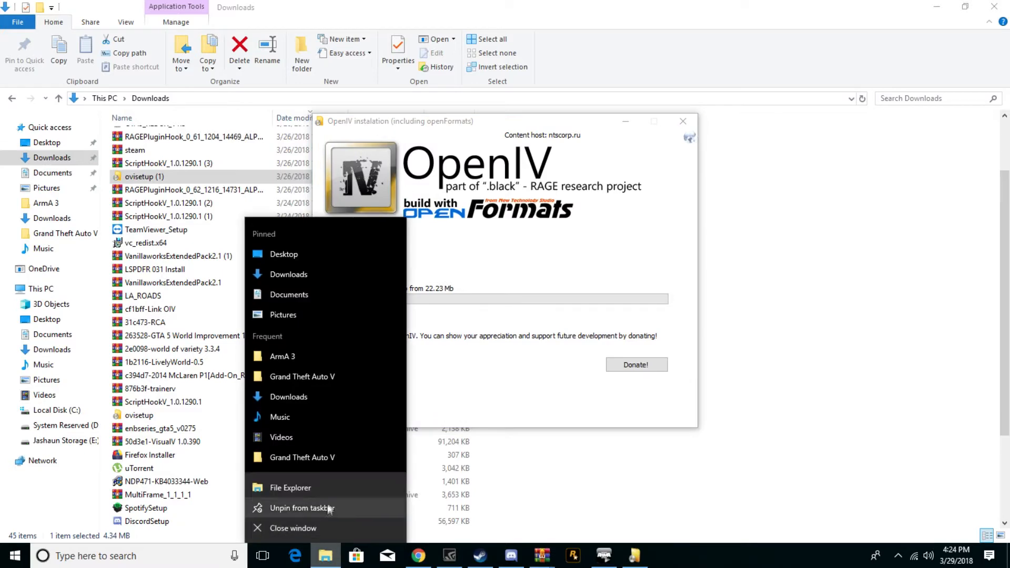
pyautogui.moveTo(302, 457)
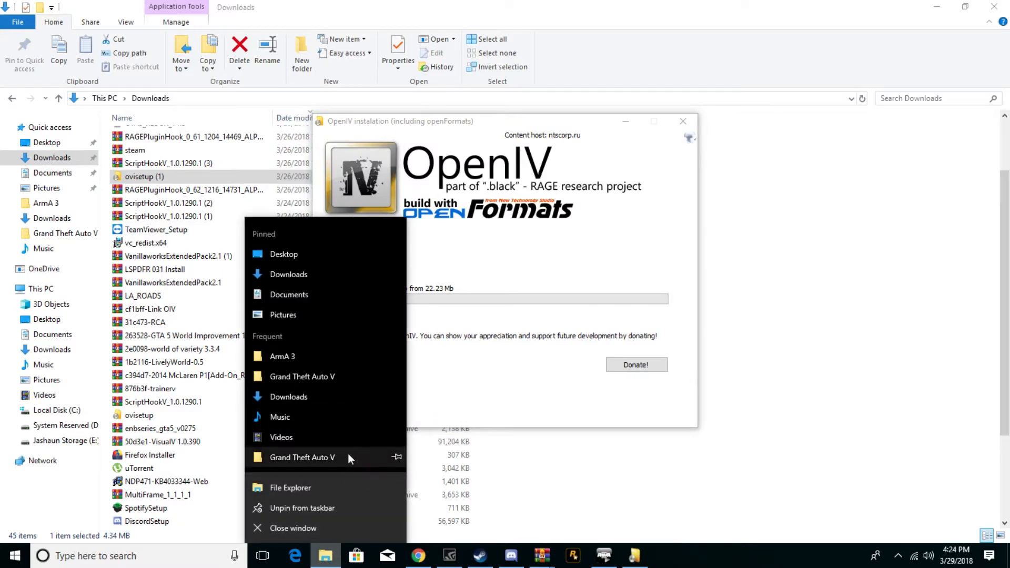
pyautogui.click(302, 457)
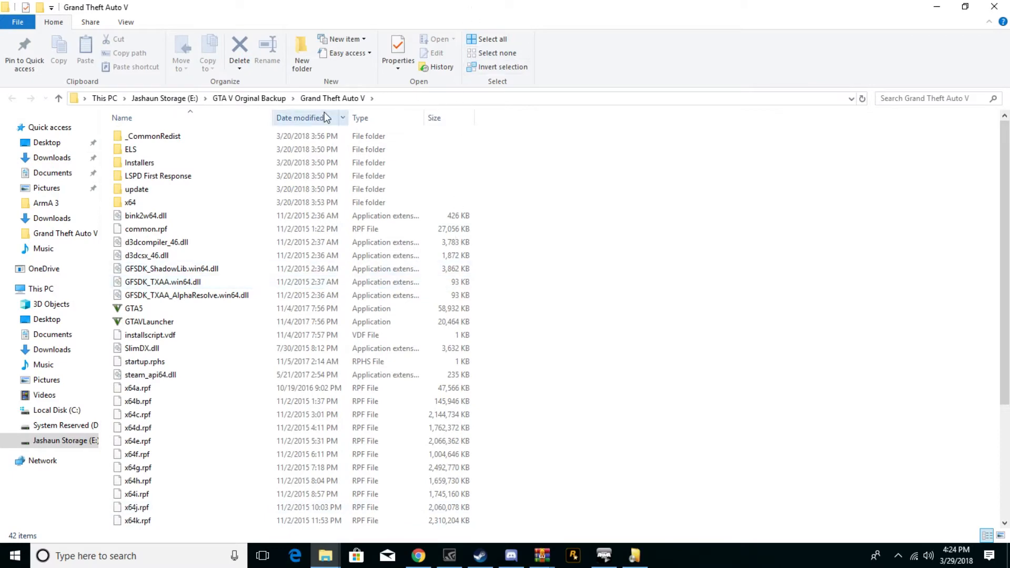
# Navigate File Explorer into the Steam files toward the Grand Theft Auto V folder.
pyautogui.click(56, 409)
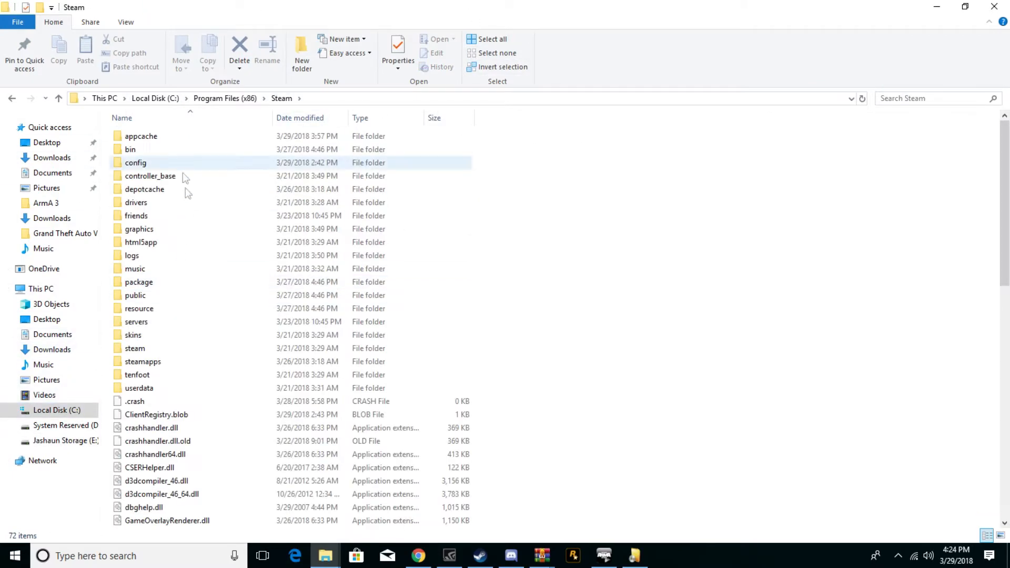
pyautogui.doubleClick(142, 362)
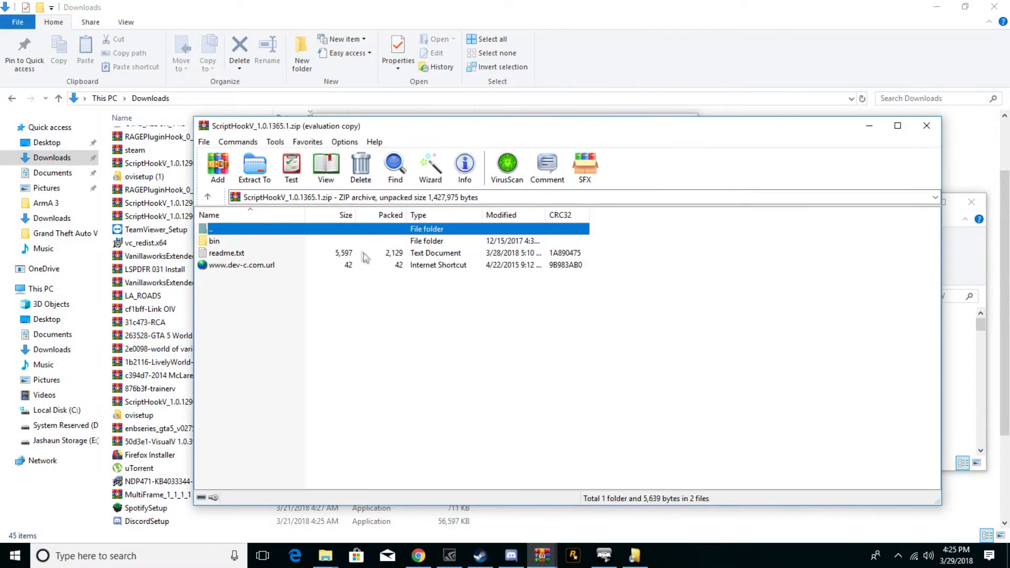
# Open the Script Hook V archive's bin folder, close the OpenIV installer, and select ScriptHookV.dll.
pyautogui.doubleClick(214, 241)
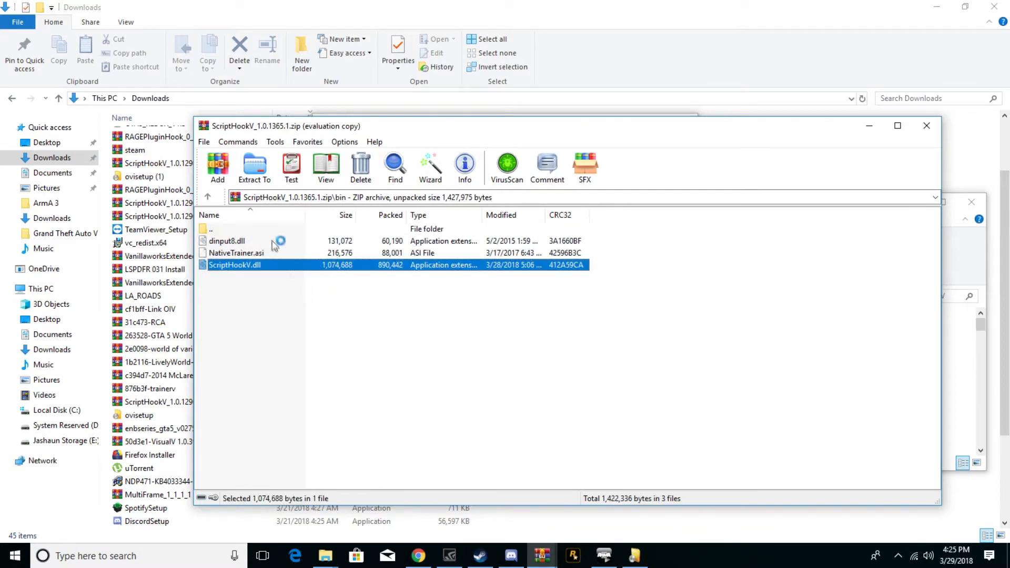
pyautogui.click(226, 241)
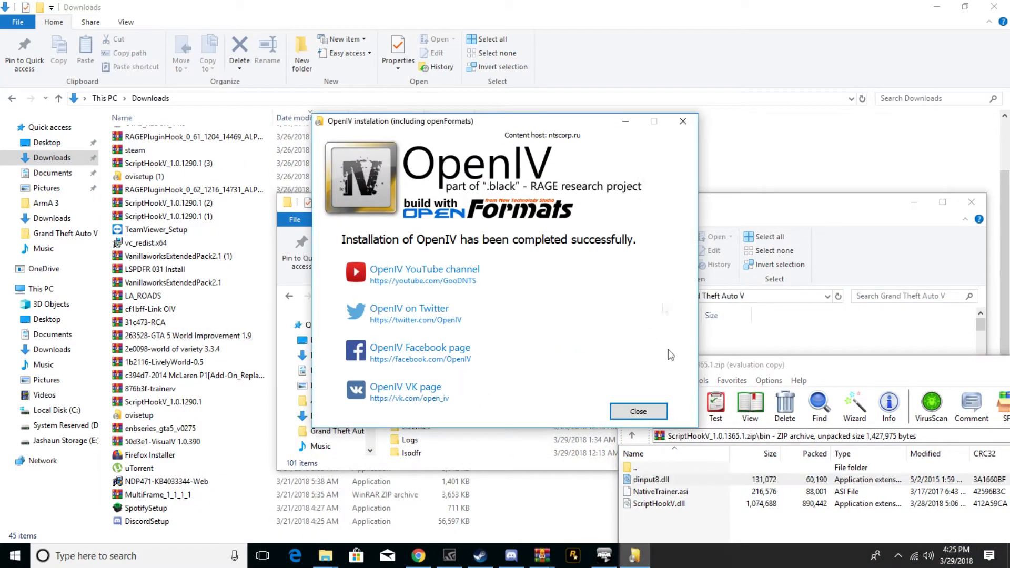
pyautogui.click(637, 411)
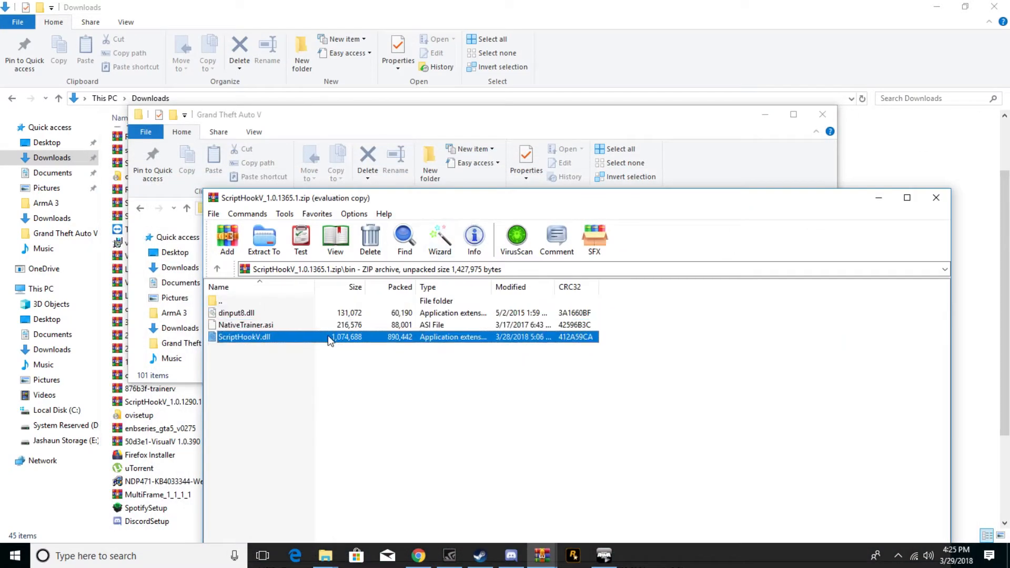
pyautogui.click(236, 313)
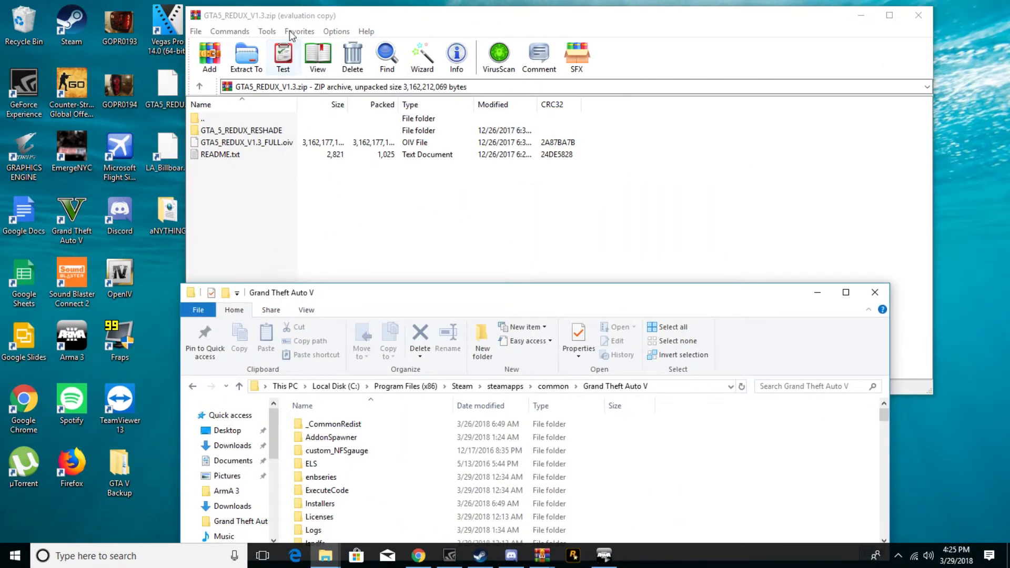
# Select GTA5_REDUX_V1.3_FULL.oiv in WinRAR and extract it with Desktop as destination.
pyautogui.click(248, 143)
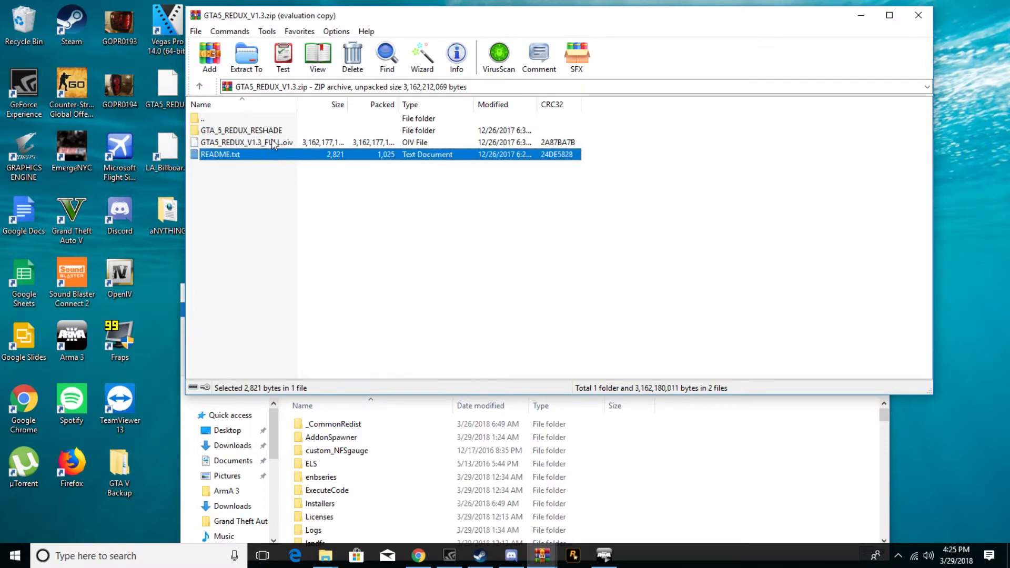
pyautogui.click(257, 143)
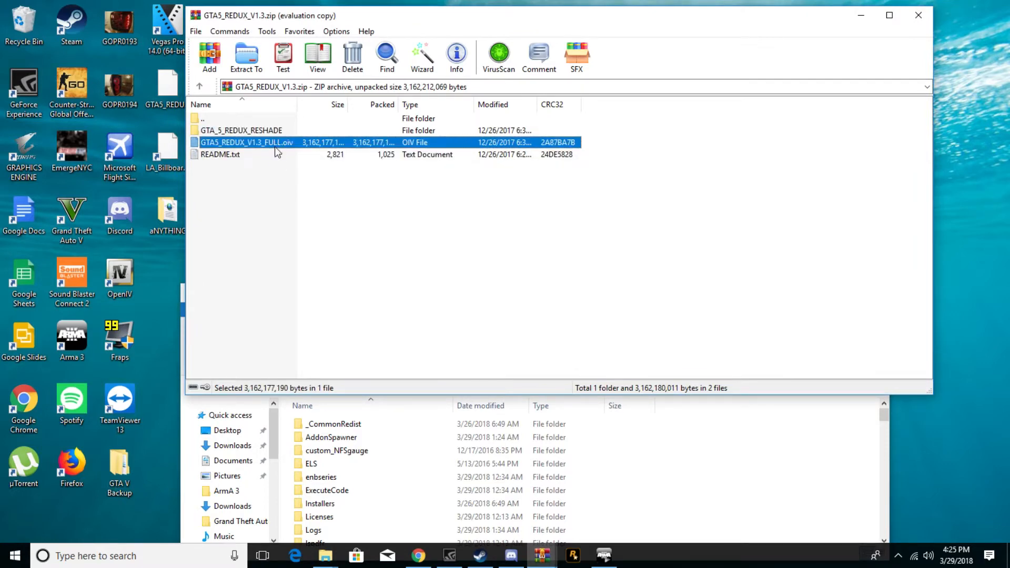
pyautogui.click(241, 130)
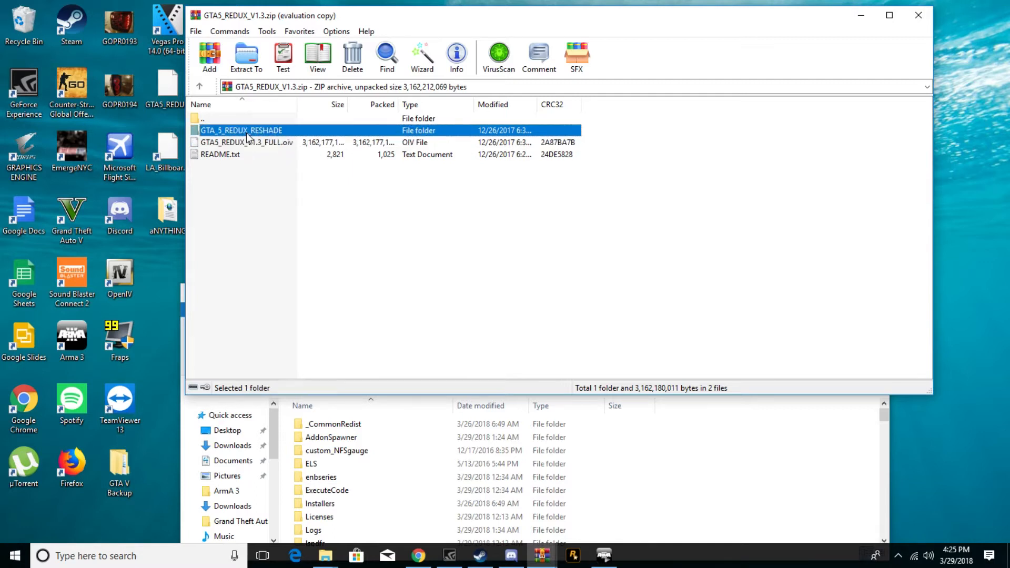
pyautogui.click(248, 142)
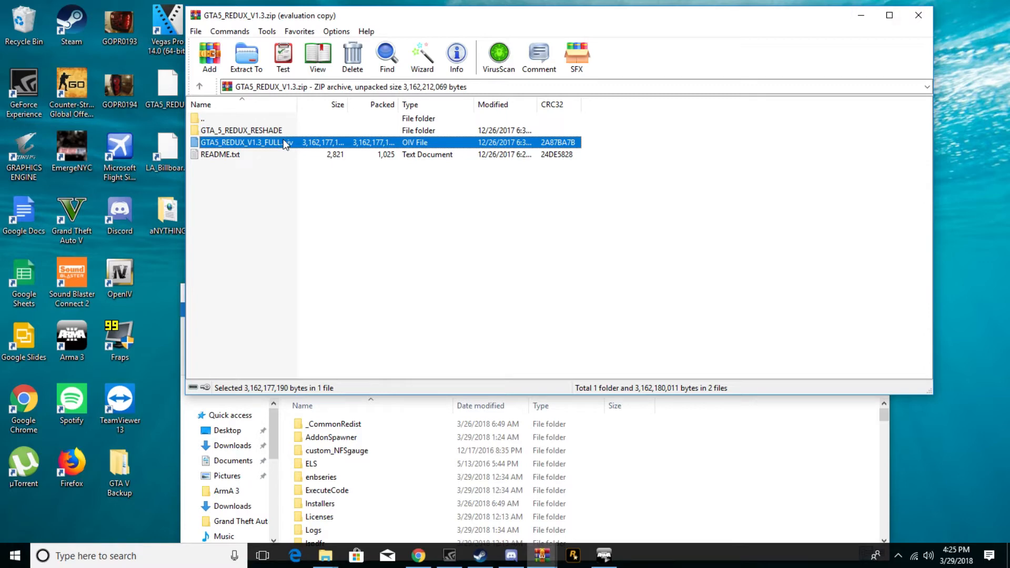
pyautogui.click(245, 57)
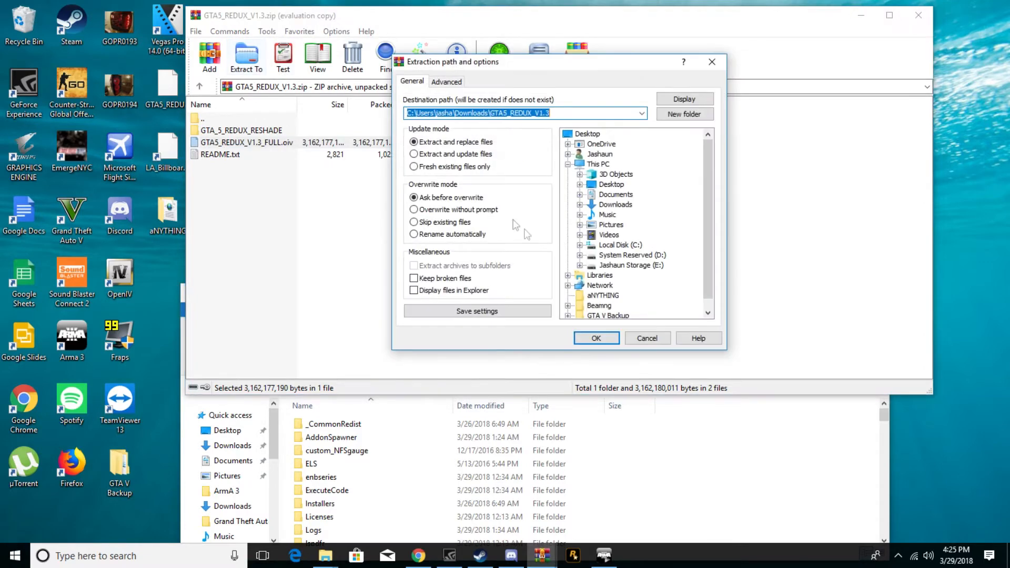
pyautogui.click(586, 134)
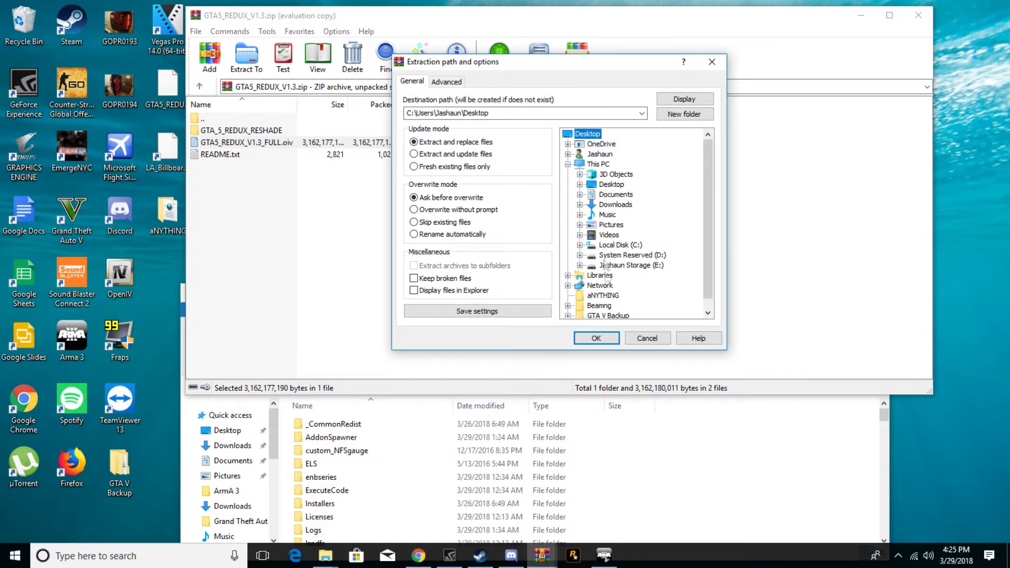
pyautogui.moveTo(625, 342)
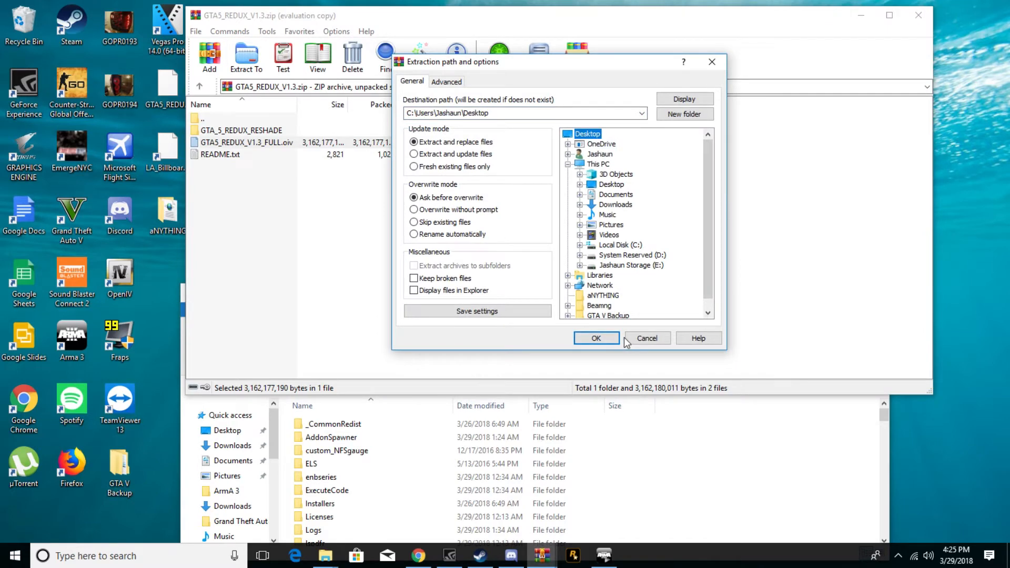
pyautogui.click(646, 338)
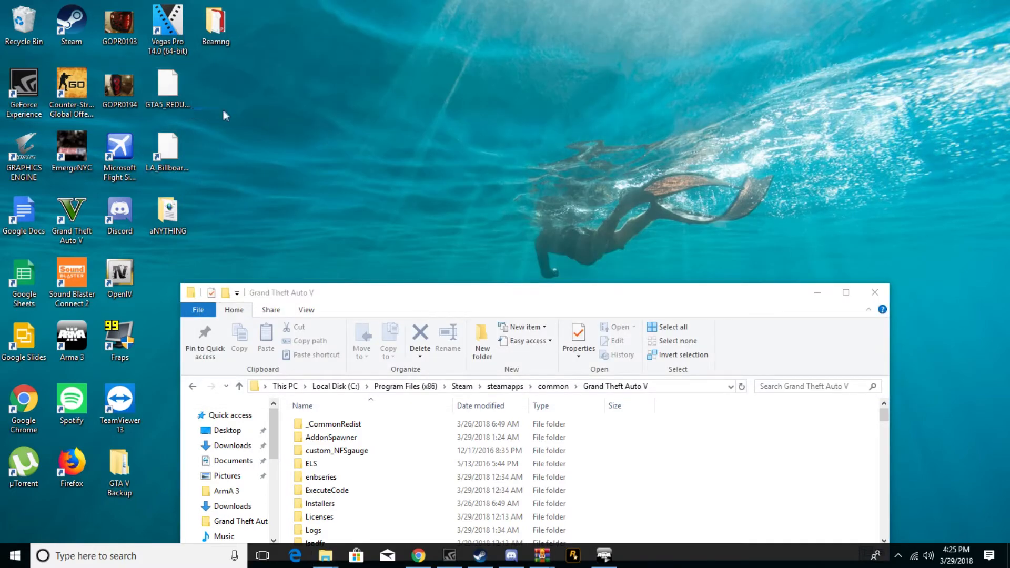
pyautogui.moveTo(527, 303)
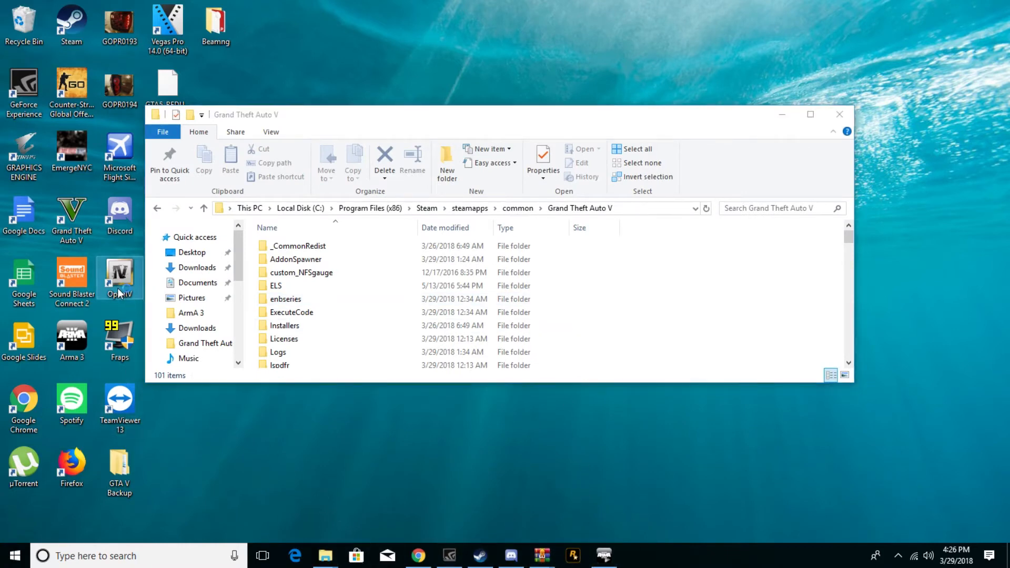
# Launch OpenIV, pick Grand Theft Auto V for Windows, and set the Steam GTA V folder as location.
pyautogui.doubleClick(119, 277)
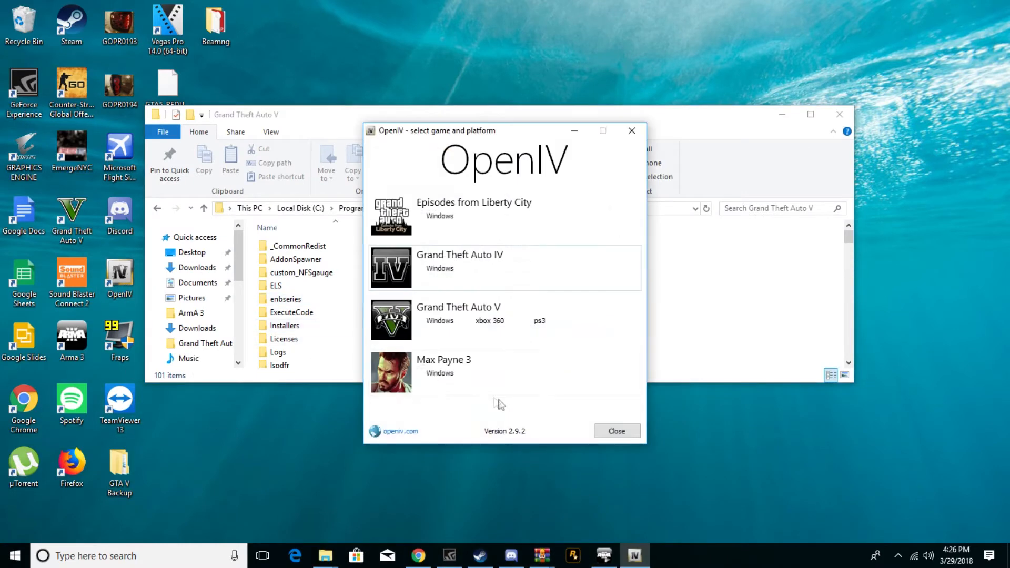
pyautogui.click(458, 313)
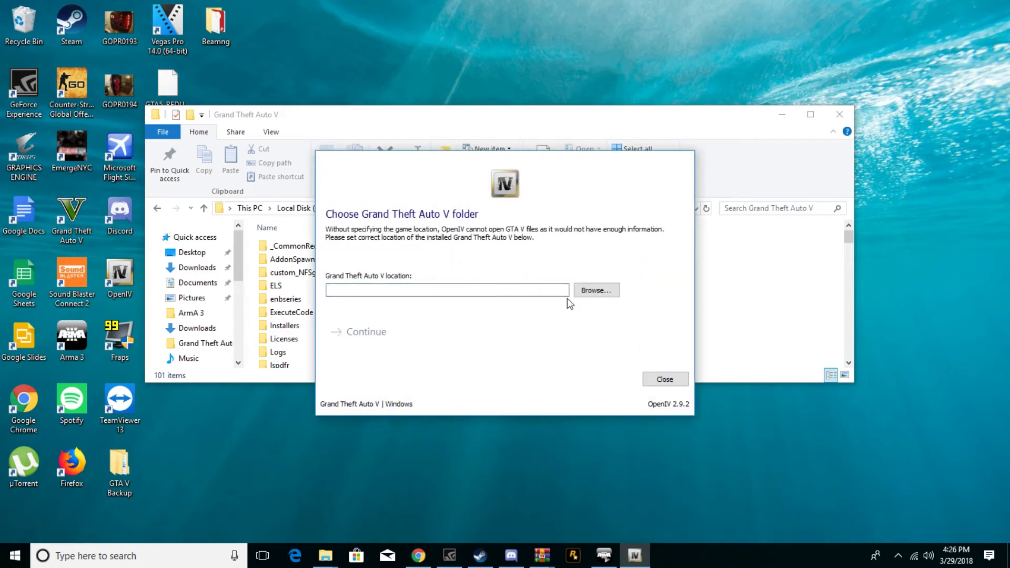
pyautogui.click(594, 289)
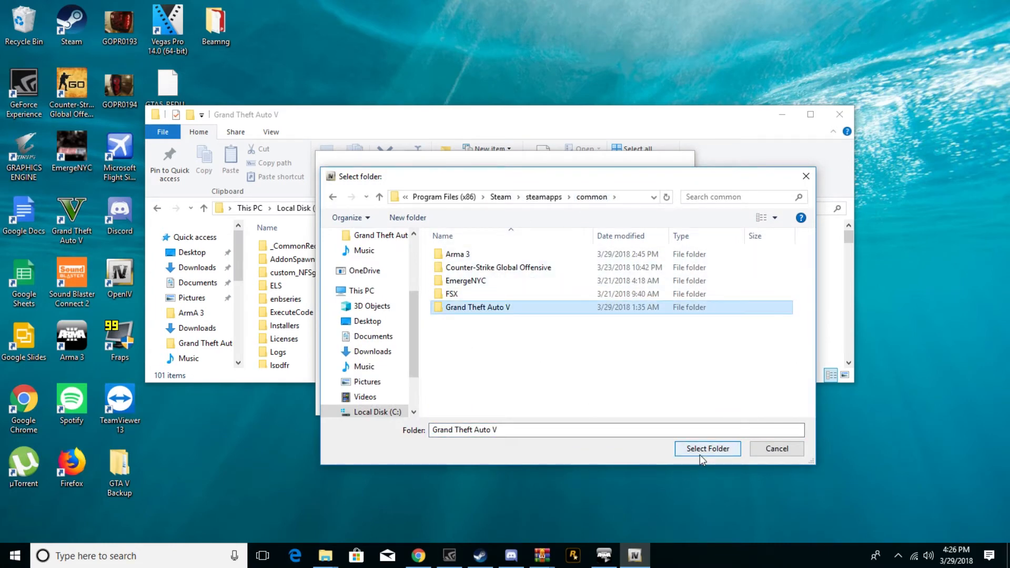
pyautogui.click(707, 448)
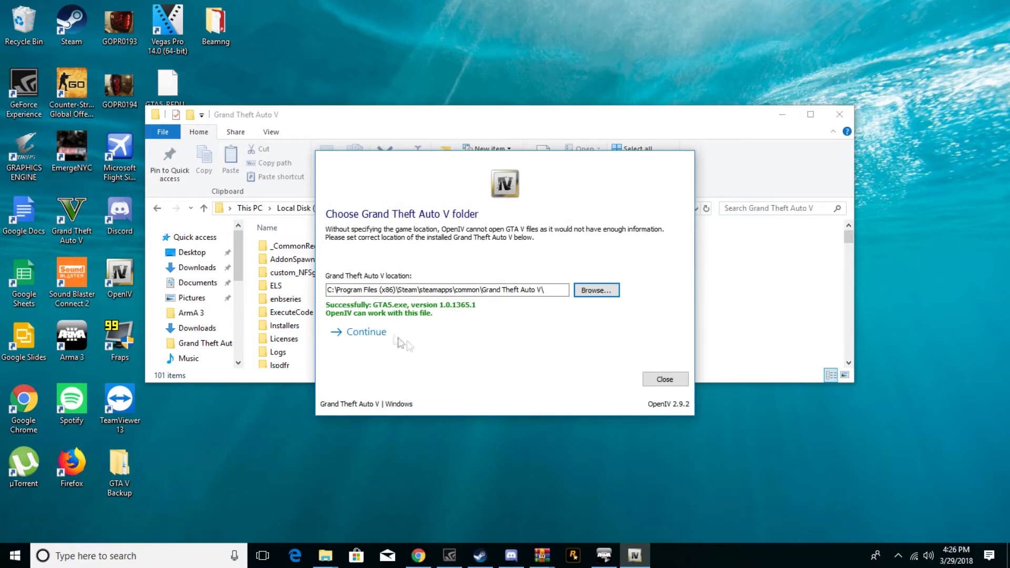
pyautogui.click(365, 331)
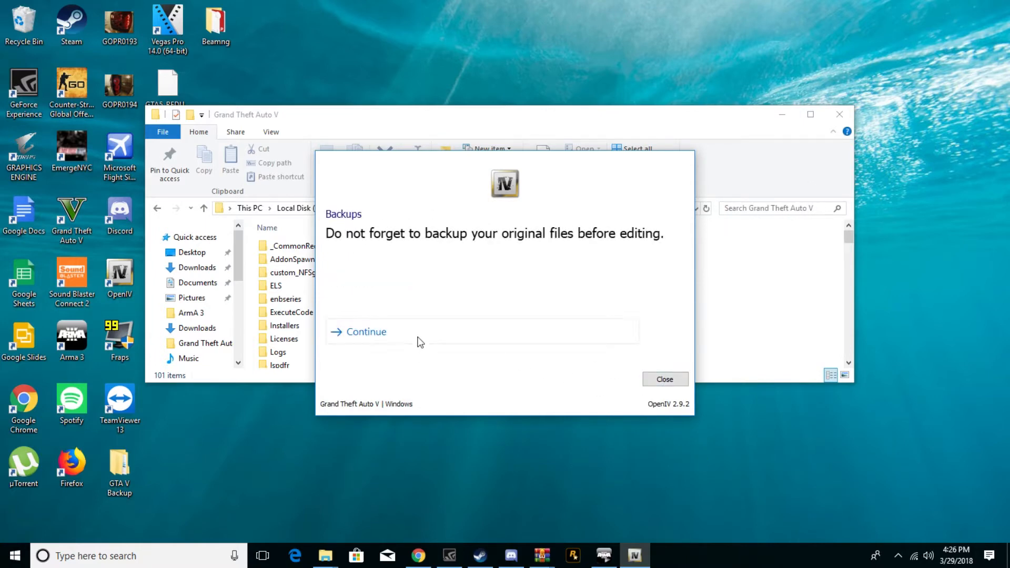
pyautogui.click(365, 332)
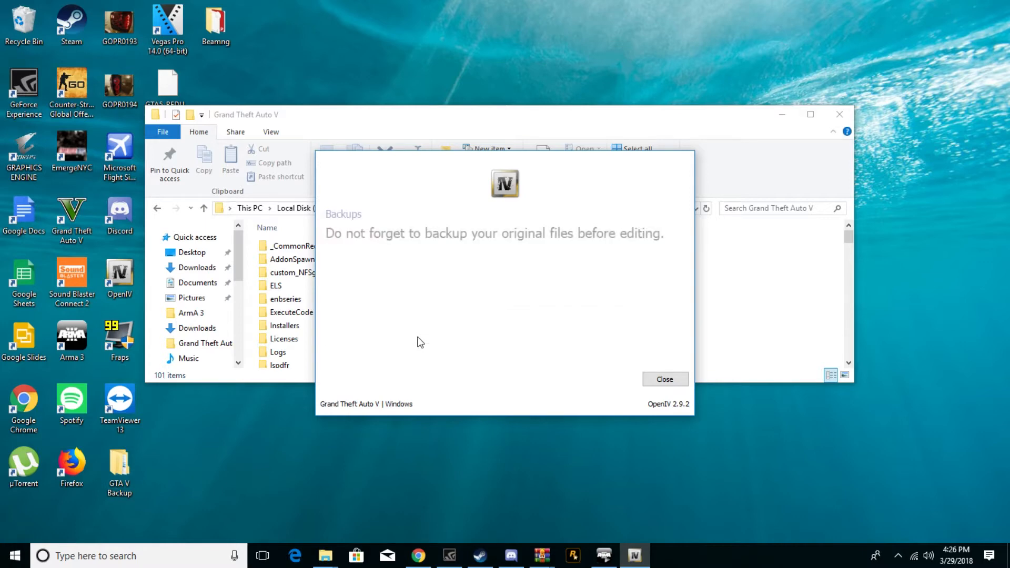
pyautogui.click(664, 379)
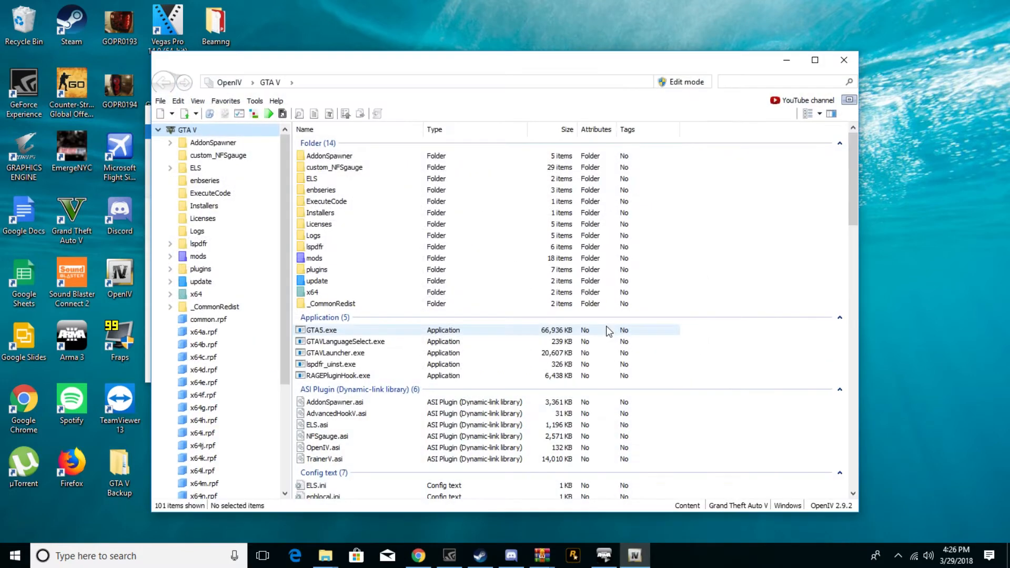
# Browse the mods and Installers folders and the toolbar favourites and help menus.
pyautogui.click(313, 258)
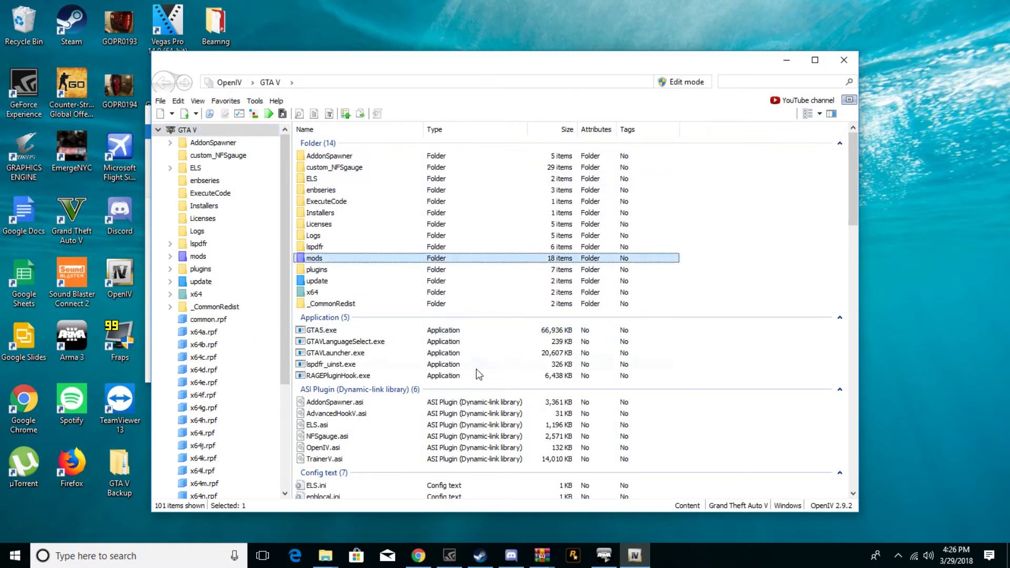
pyautogui.click(320, 213)
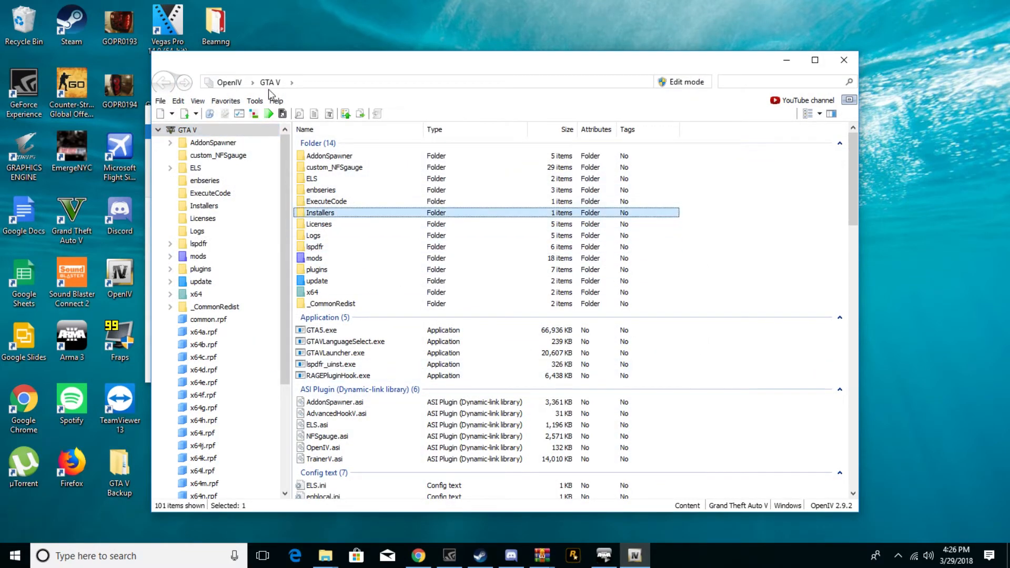
pyautogui.click(226, 100)
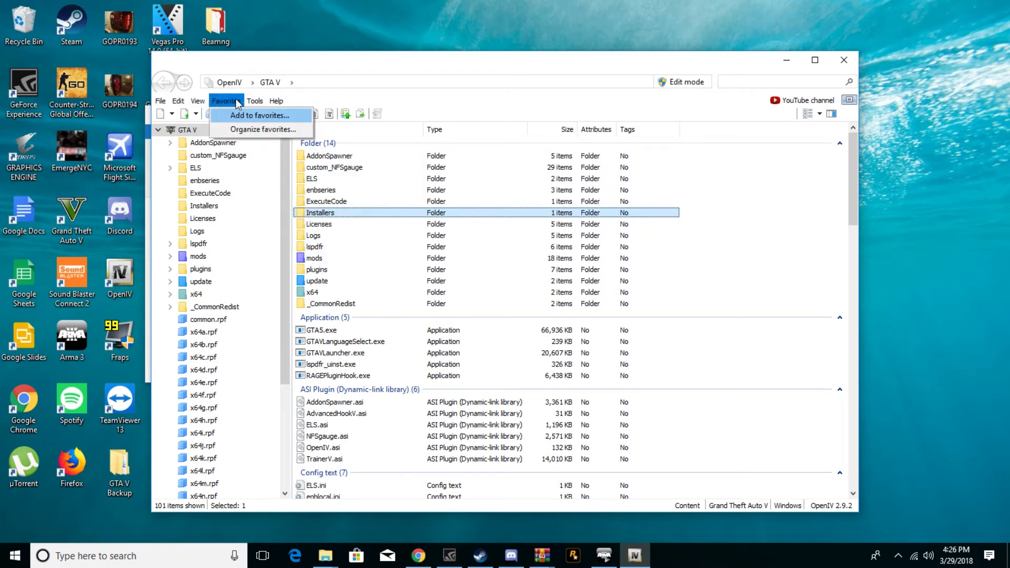
pyautogui.click(255, 100)
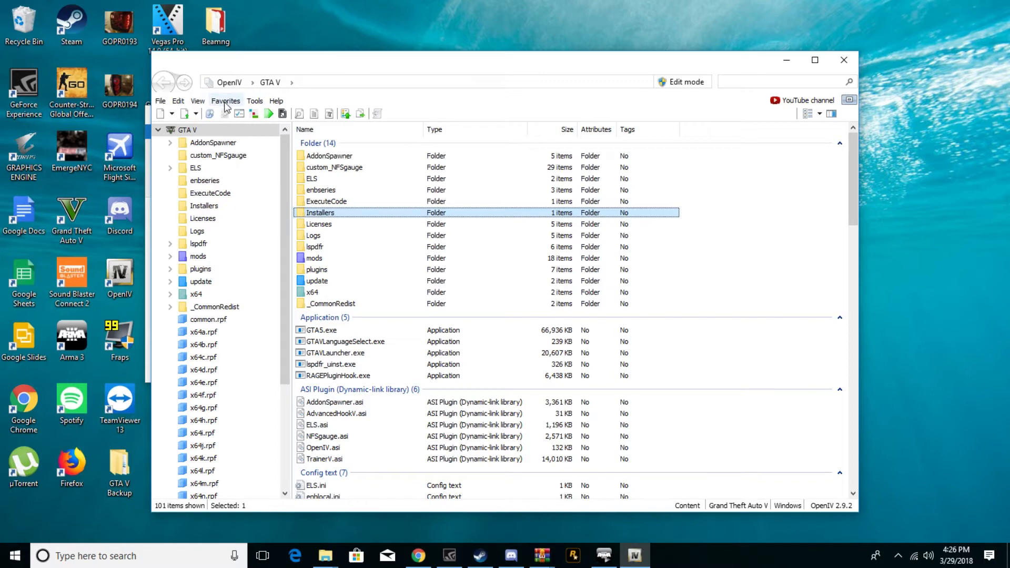
pyautogui.click(276, 101)
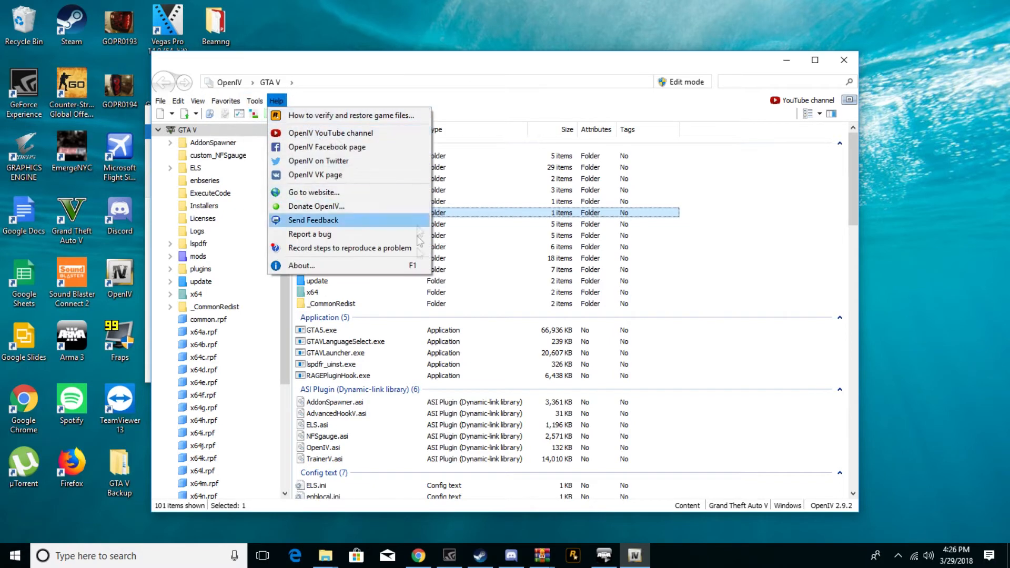
pyautogui.click(339, 258)
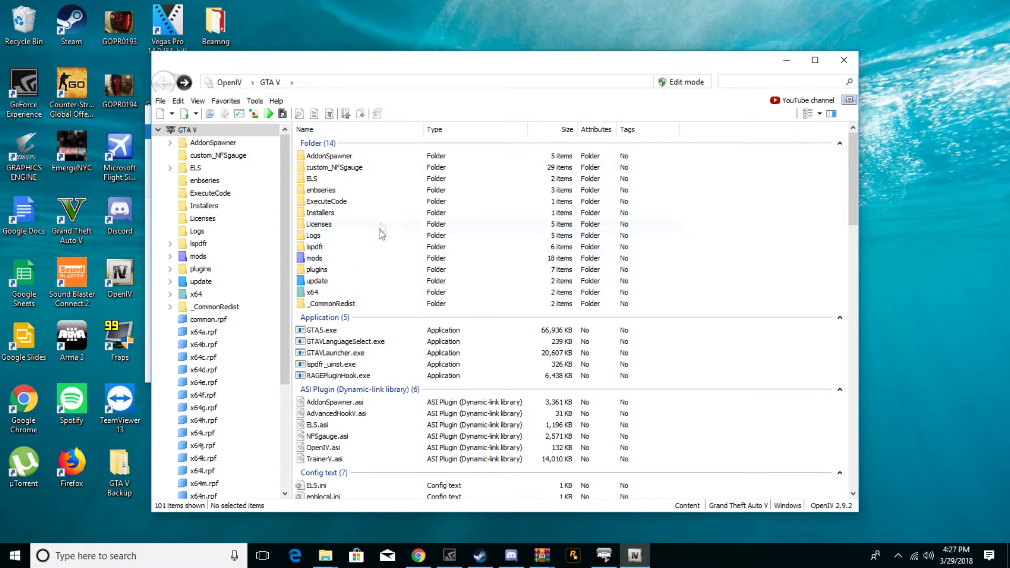
# Select the mods folder and open the ASI Manager to check ASI Loader and OpenIV.ASI.
pyautogui.click(315, 257)
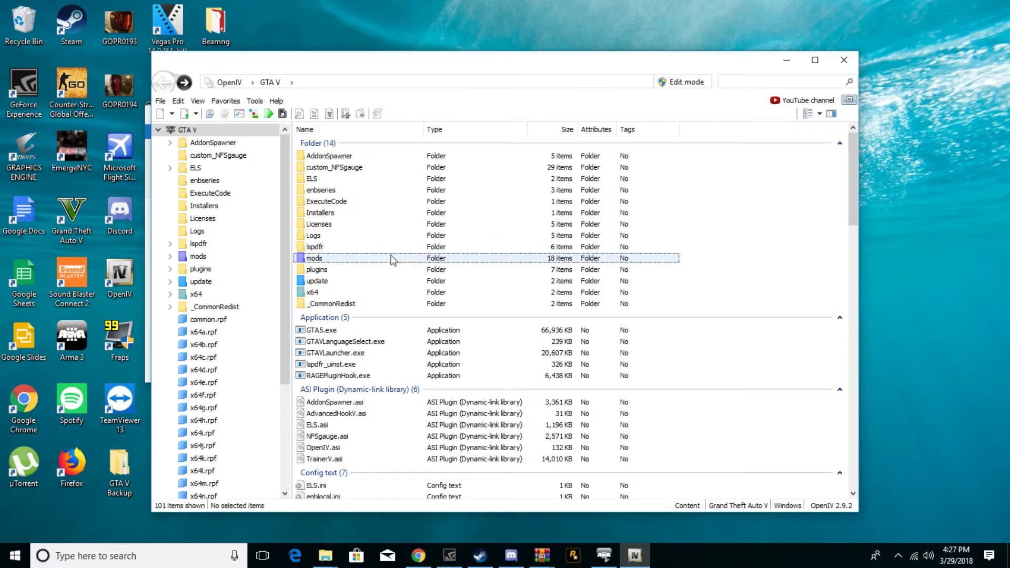
pyautogui.click(315, 258)
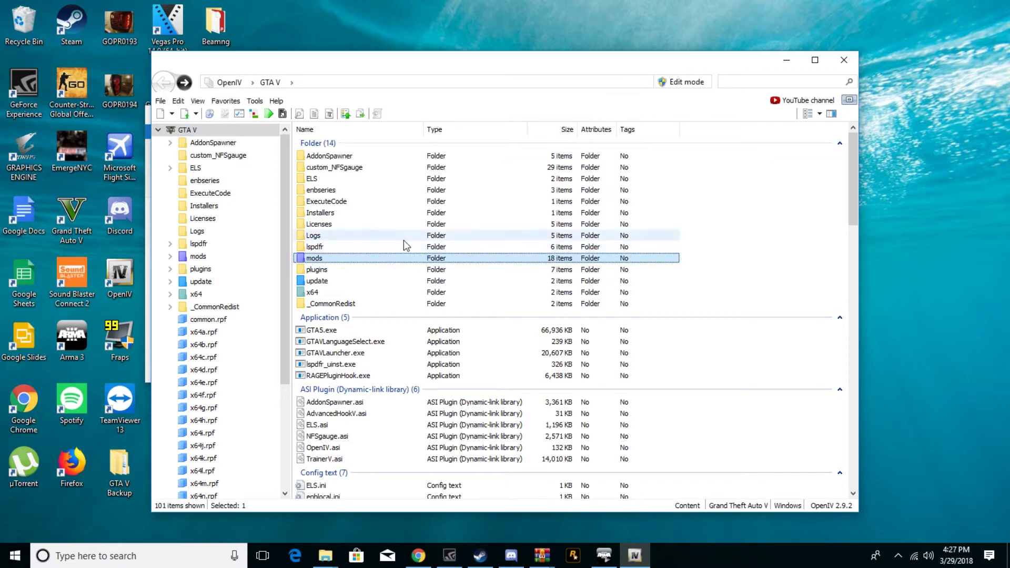
pyautogui.click(312, 235)
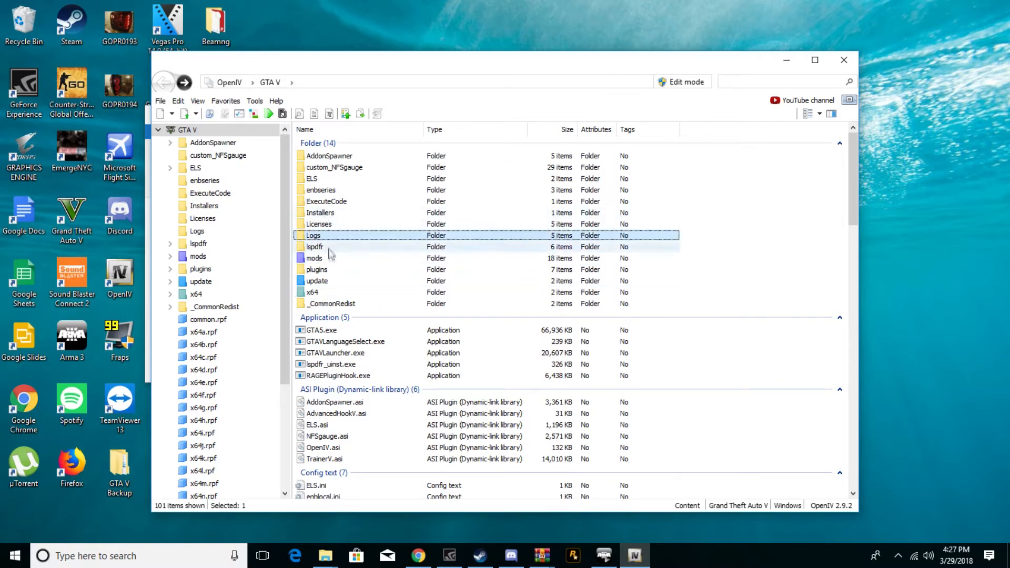
pyautogui.click(315, 258)
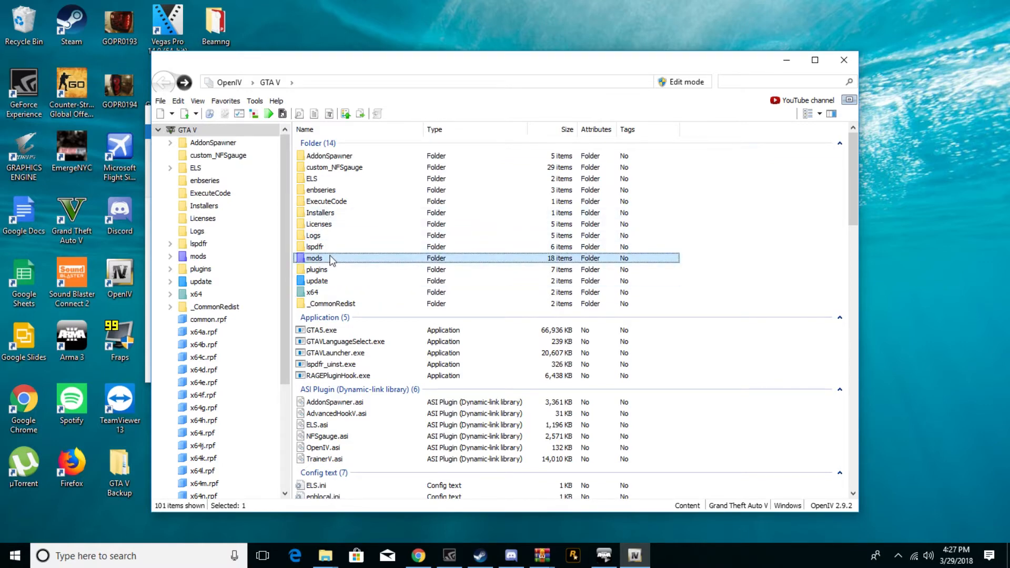
pyautogui.moveTo(239, 113)
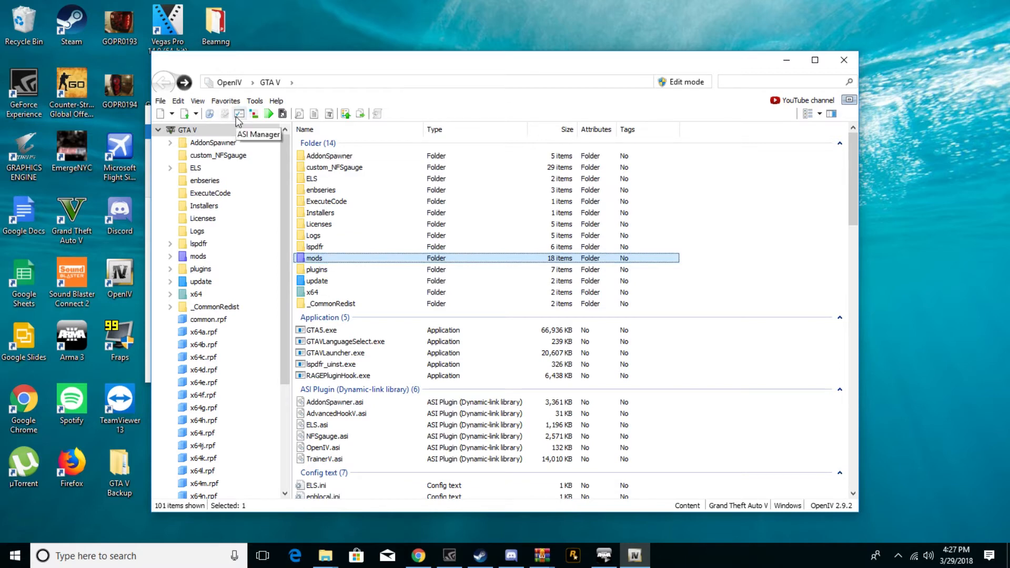
pyautogui.click(239, 114)
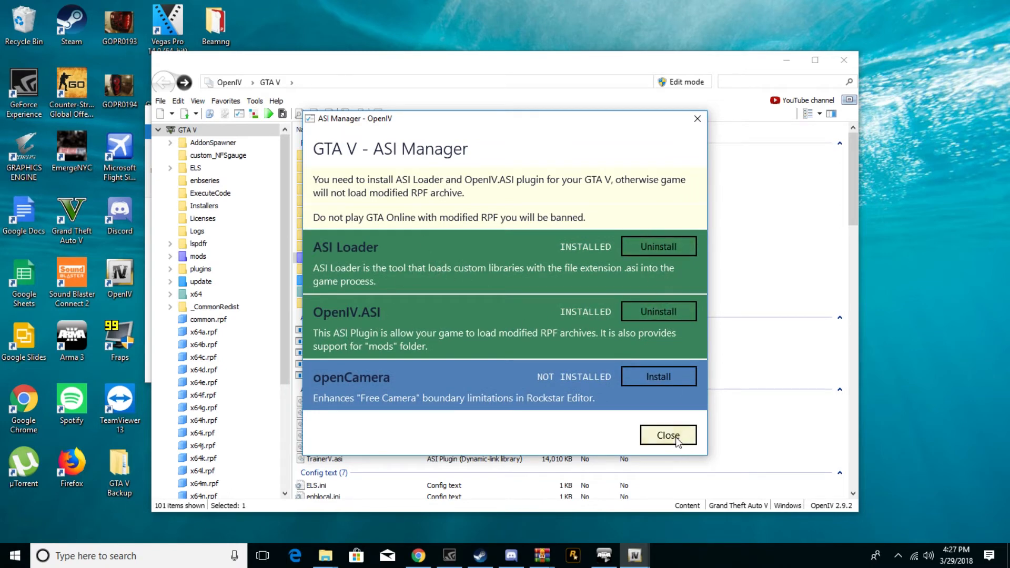
# Close the ASI manager and load GTA5_REDUX_V1.3_FULL.oiv from the Desktop into the Package Installer.
pyautogui.click(668, 435)
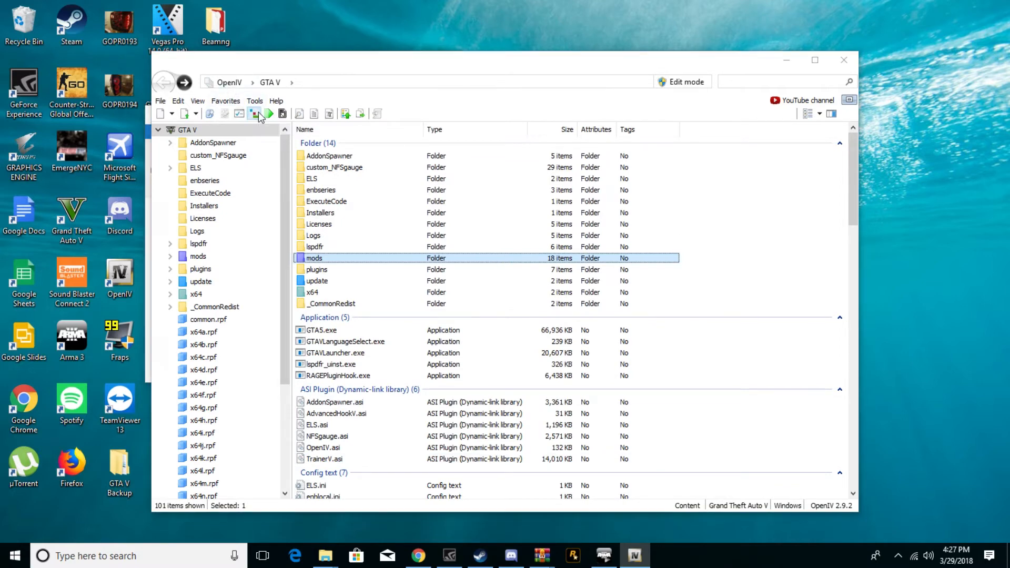
pyautogui.click(254, 114)
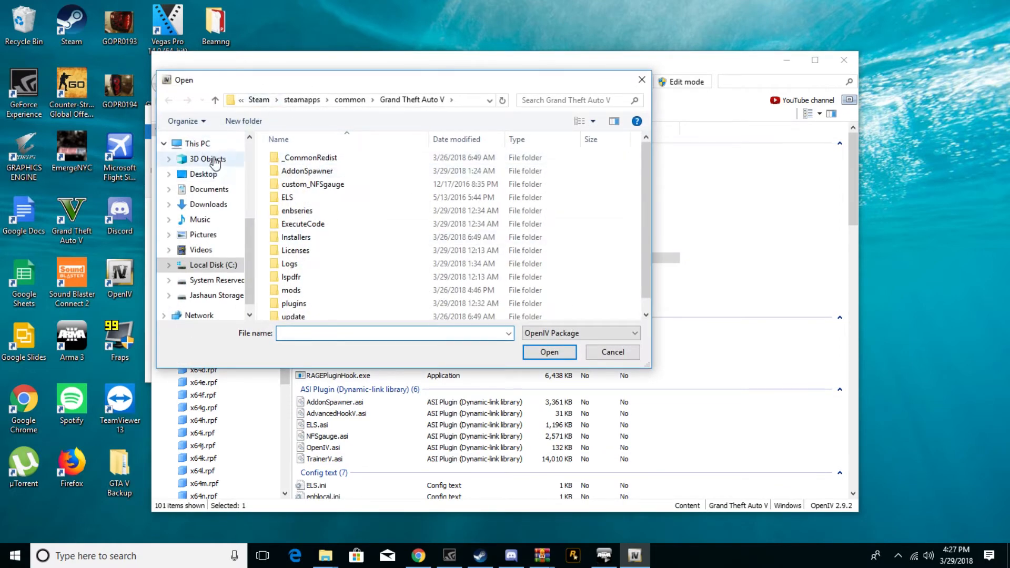
pyautogui.click(203, 174)
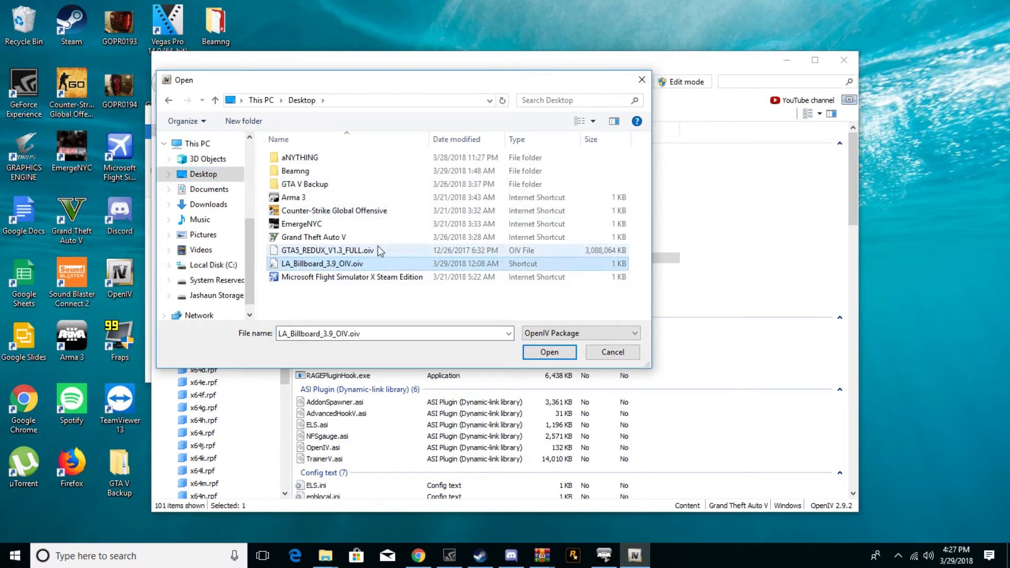
pyautogui.click(327, 250)
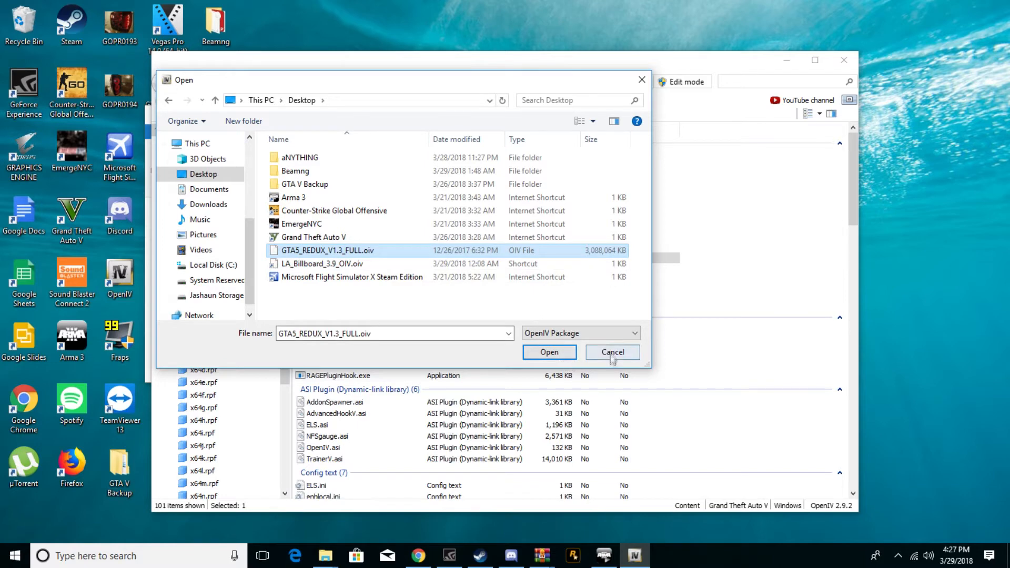
pyautogui.click(548, 352)
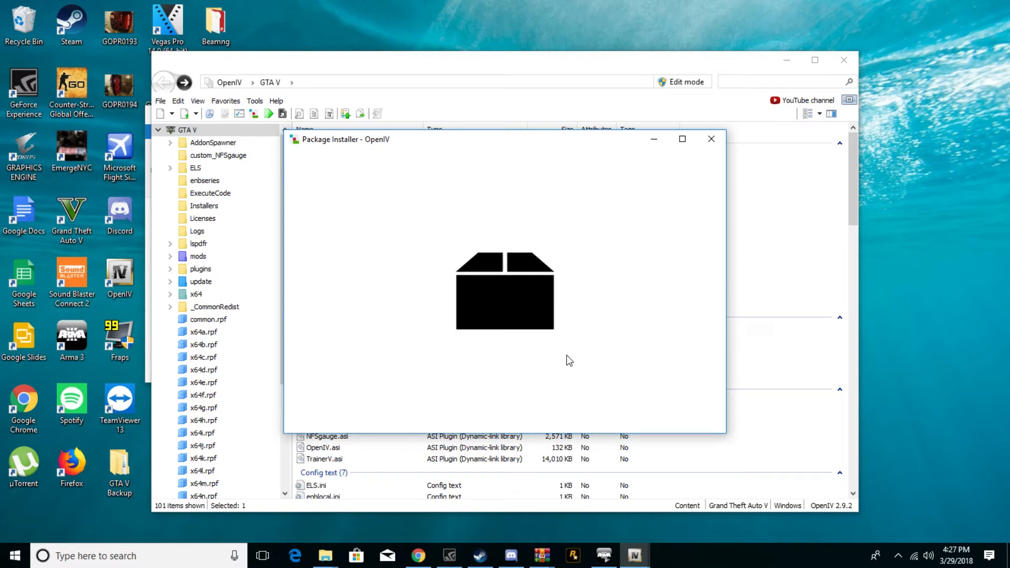
pyautogui.moveTo(550, 325)
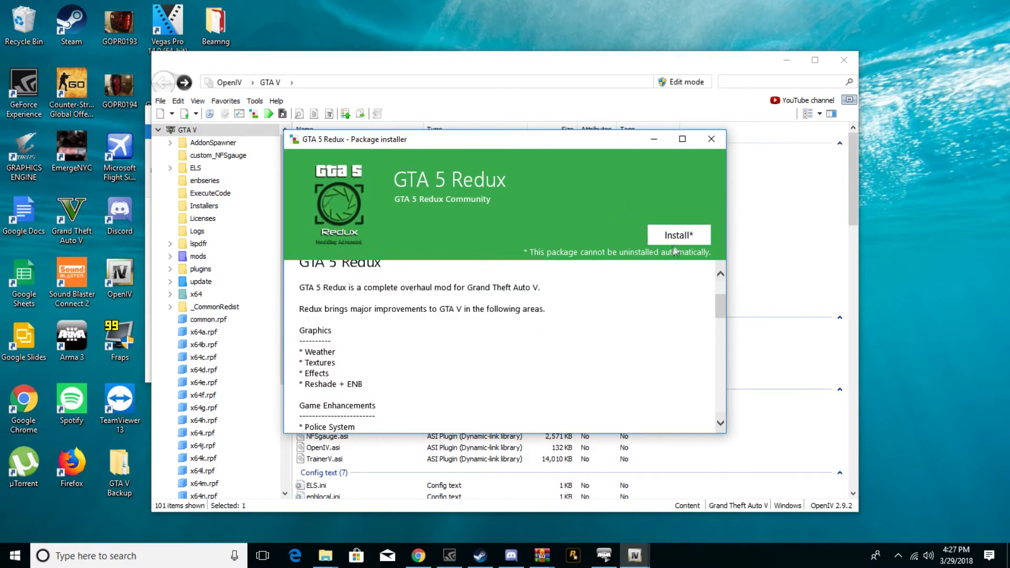
# Install the GTA 5 Redux package, choosing the mods folder as the destination.
pyautogui.click(678, 235)
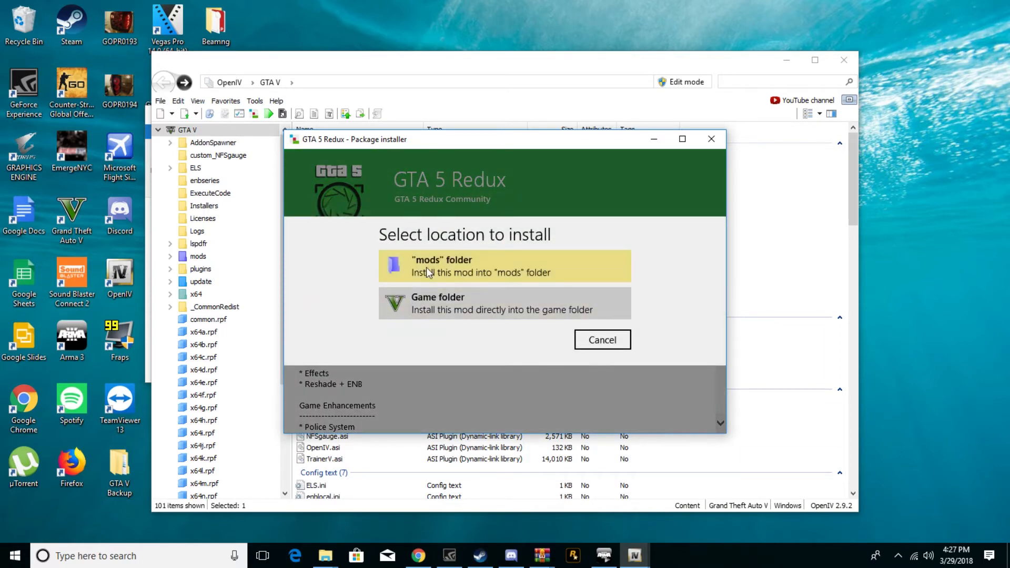
pyautogui.click(502, 266)
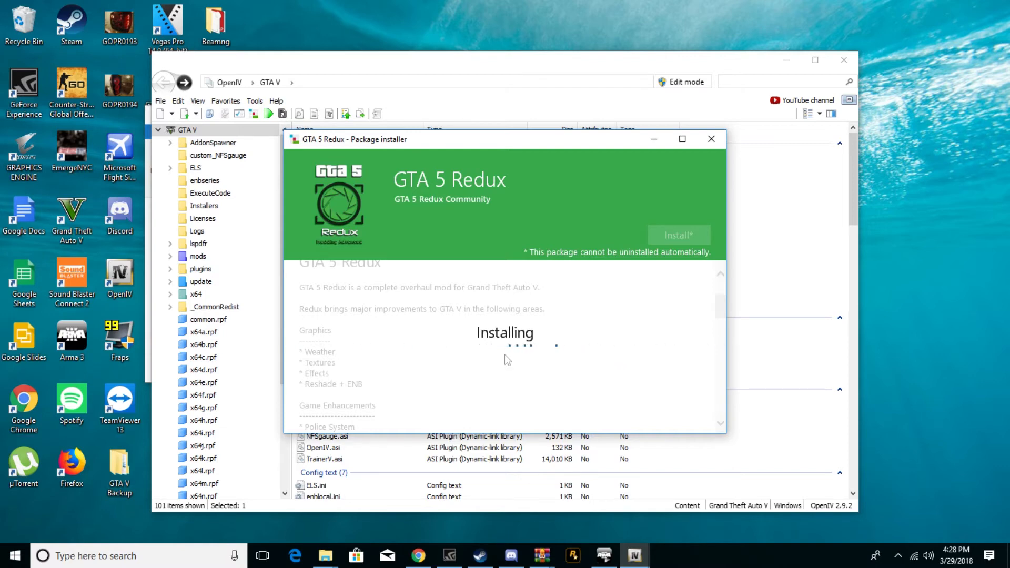
pyautogui.moveTo(542, 163)
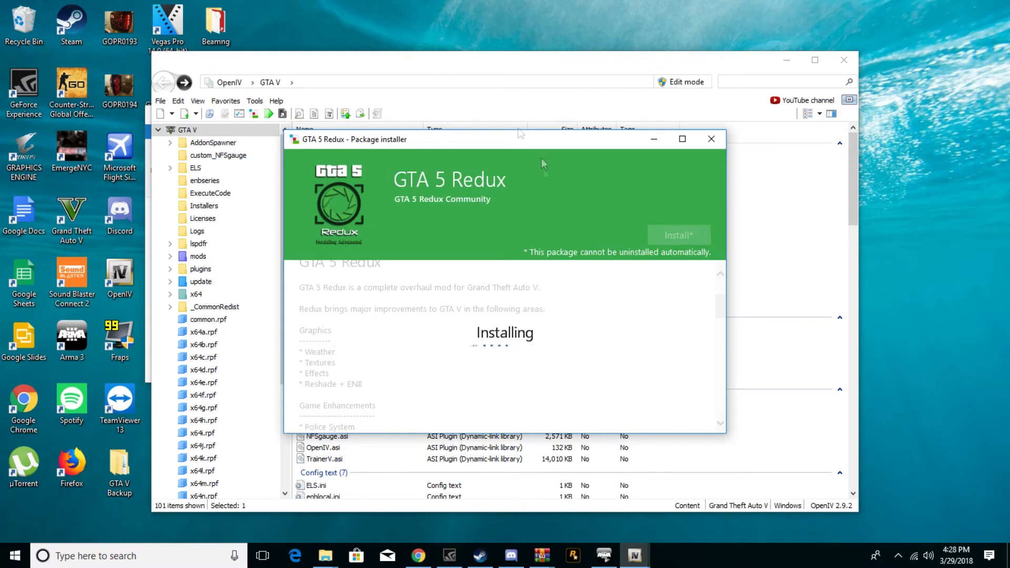
pyautogui.moveTo(761, 252)
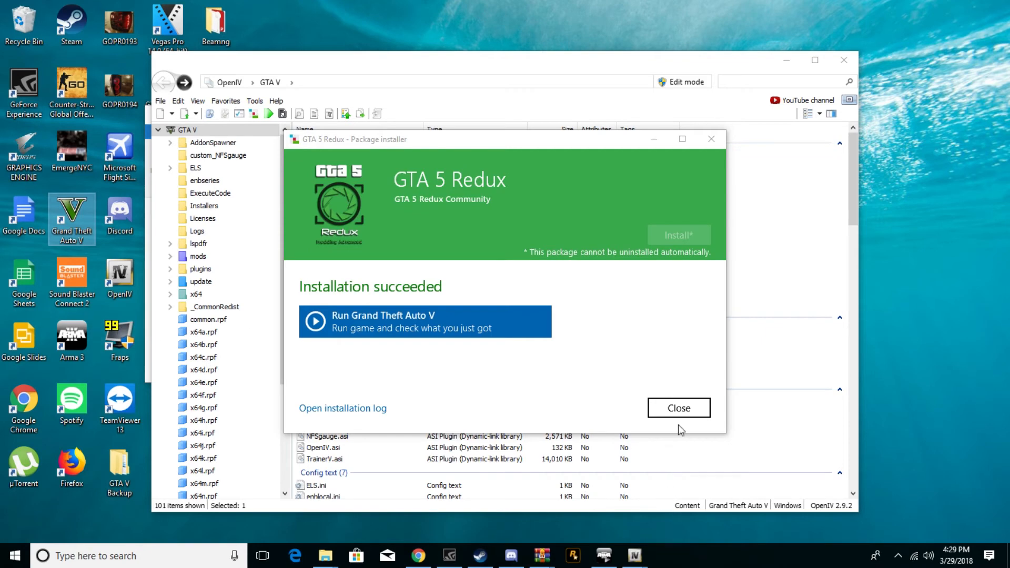
# Close the finished installer, launch GTA V with the Redux menu, and start Story Mode.
pyautogui.click(678, 408)
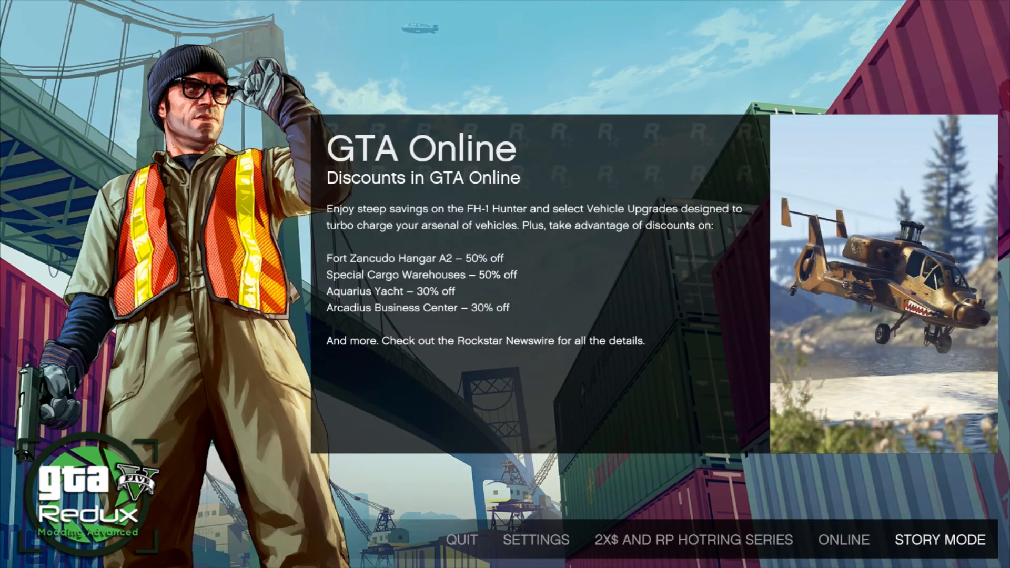
pyautogui.click(941, 539)
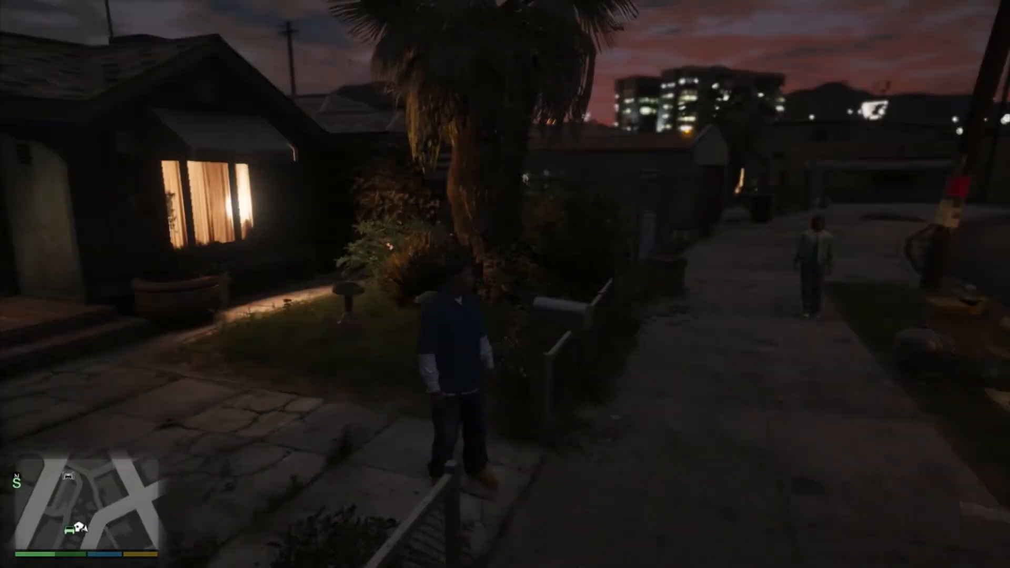
# Run the character through the dusk streets into the Chamberlain Hills alleys.
pyautogui.press('tab')
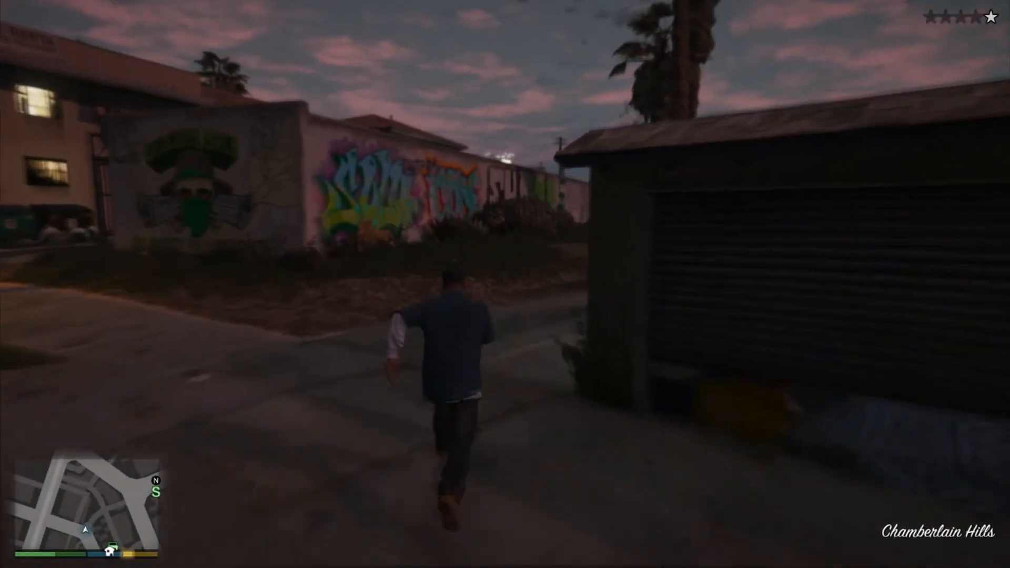
pyautogui.press('w')
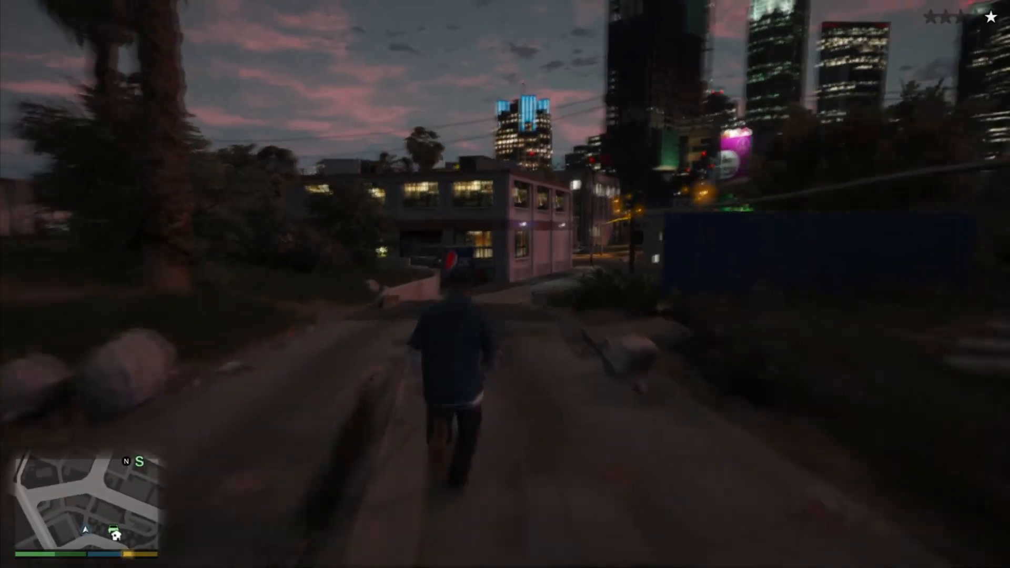